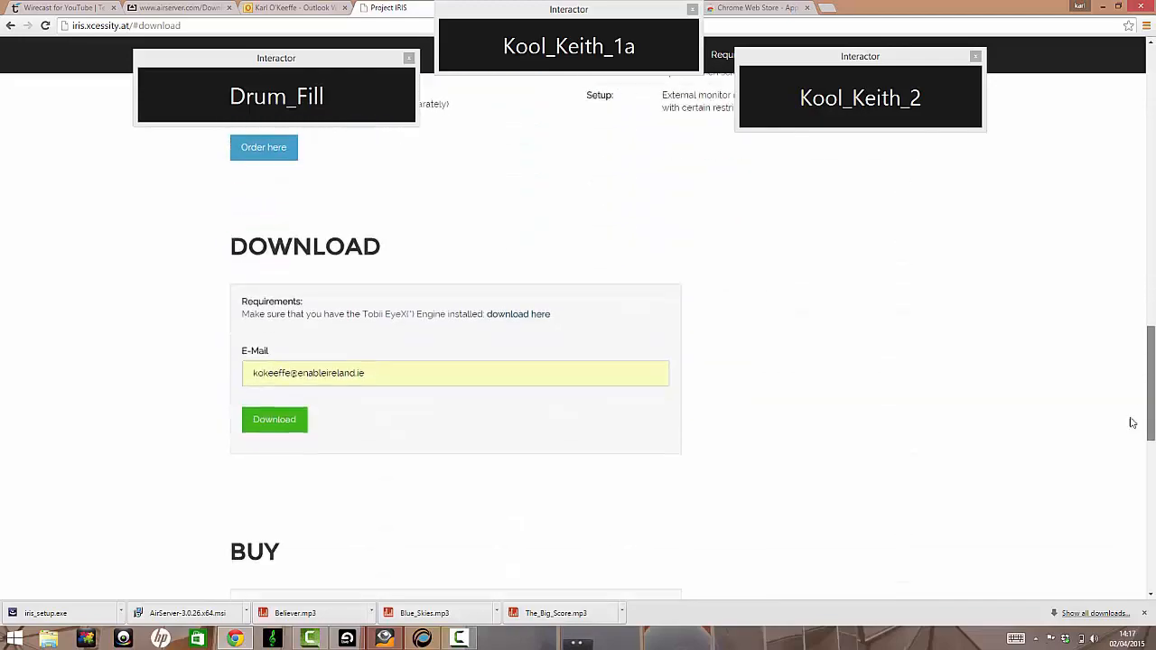
Scroll through the IRIS download and videos sections on iris.xcessity.at in Chrome
scroll("down", 3)
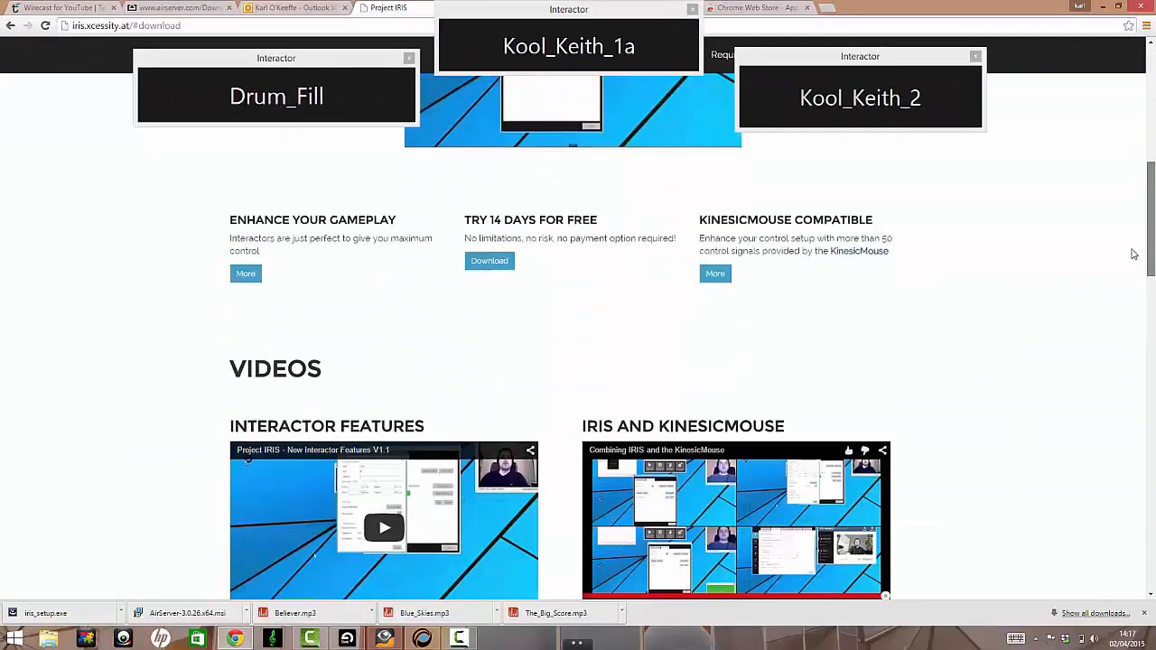
scroll("down", 3)
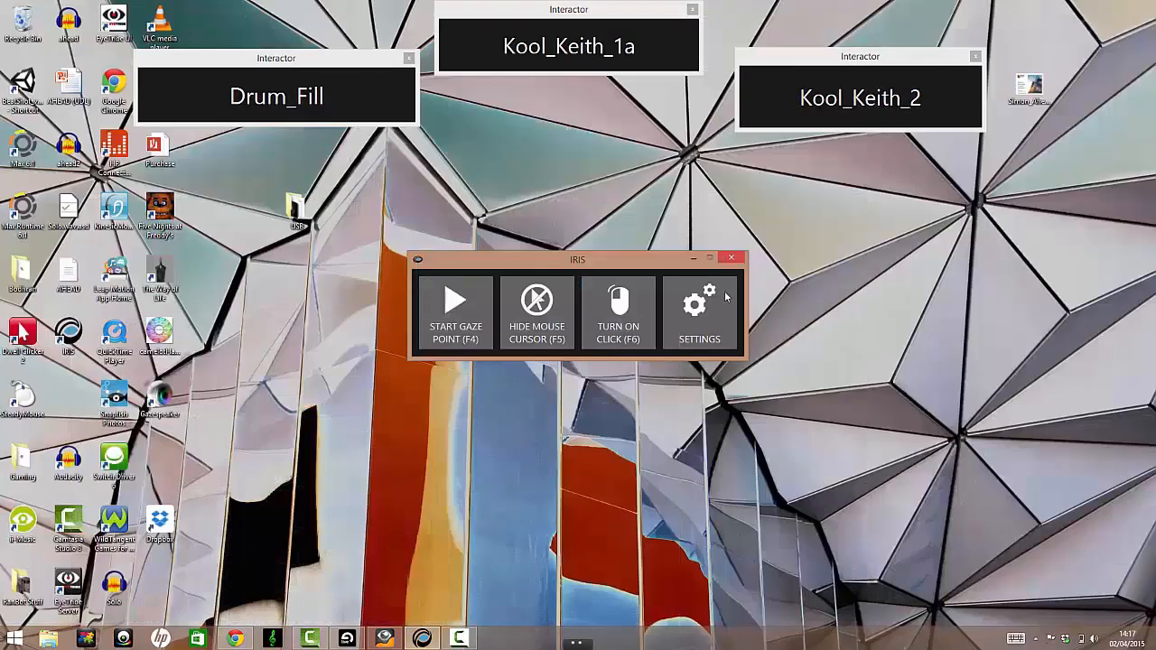
Add a new interactor from IRIS Settings' Interactors tab
left_click(699, 311)
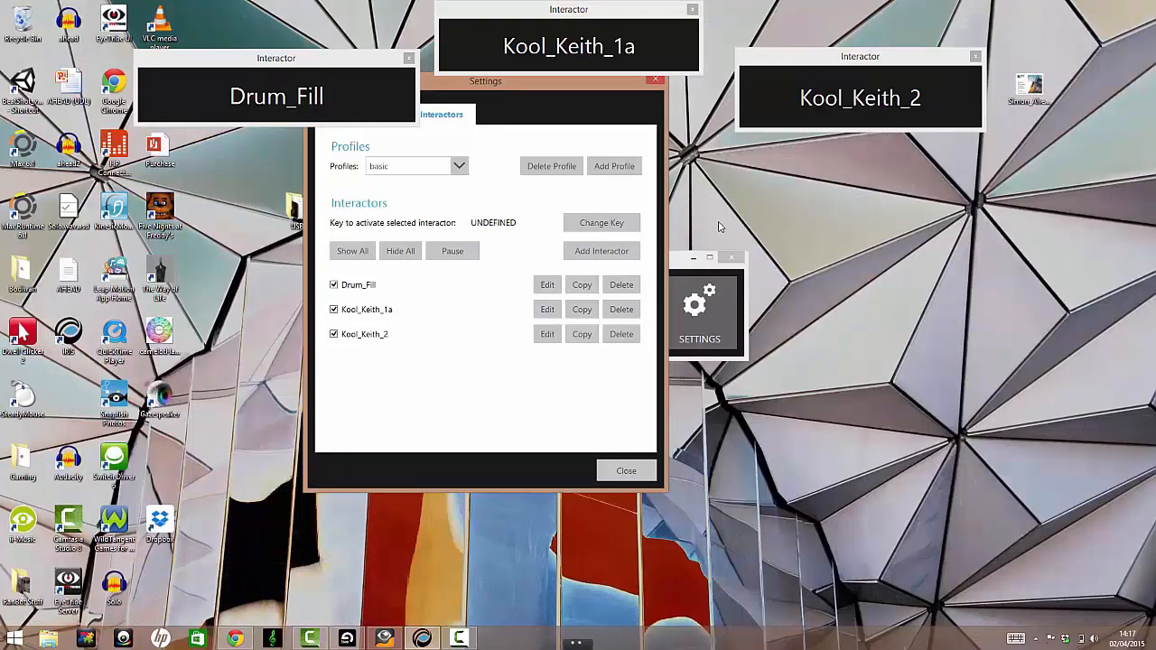
mouse_move(464, 80)
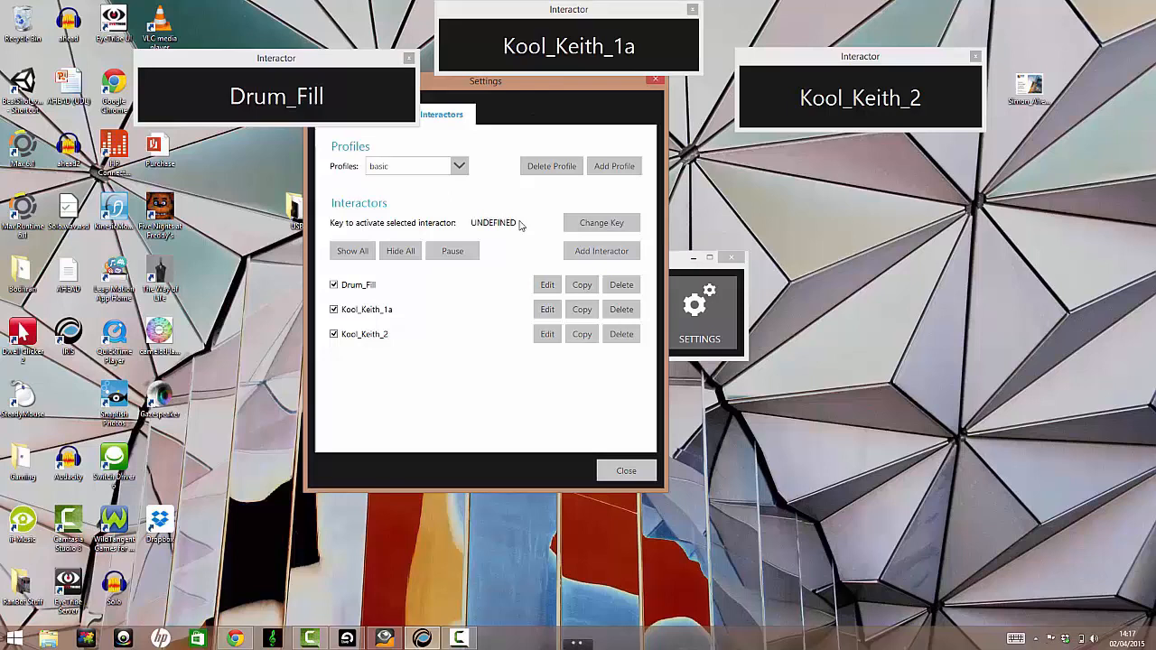
mouse_move(404, 345)
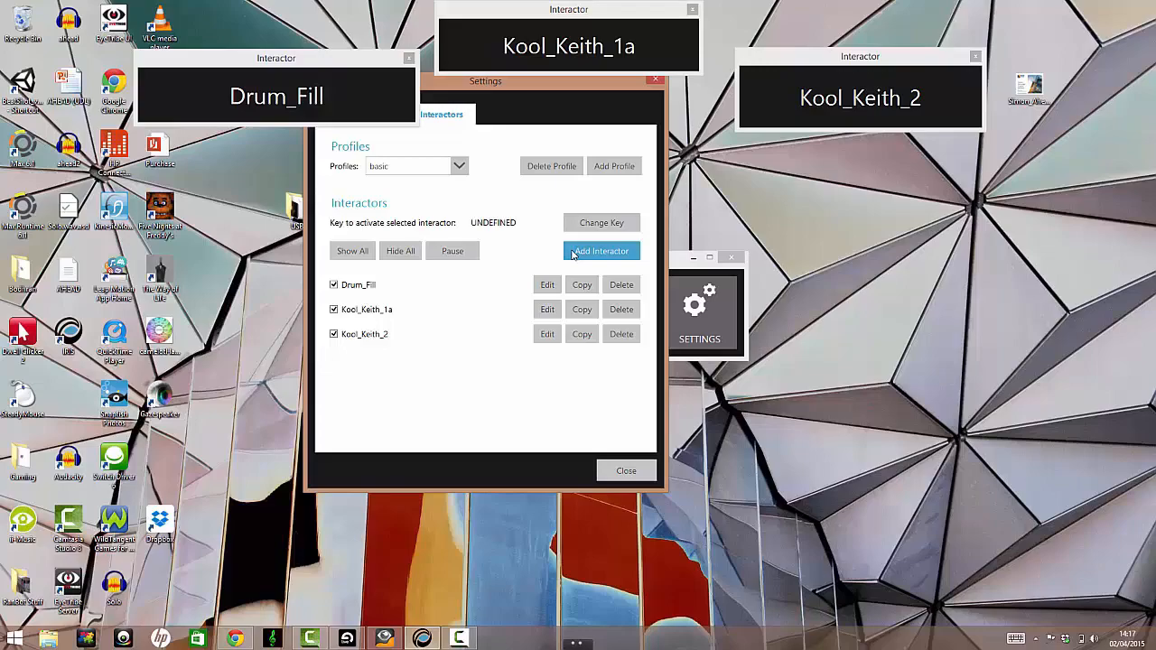
left_click(602, 251)
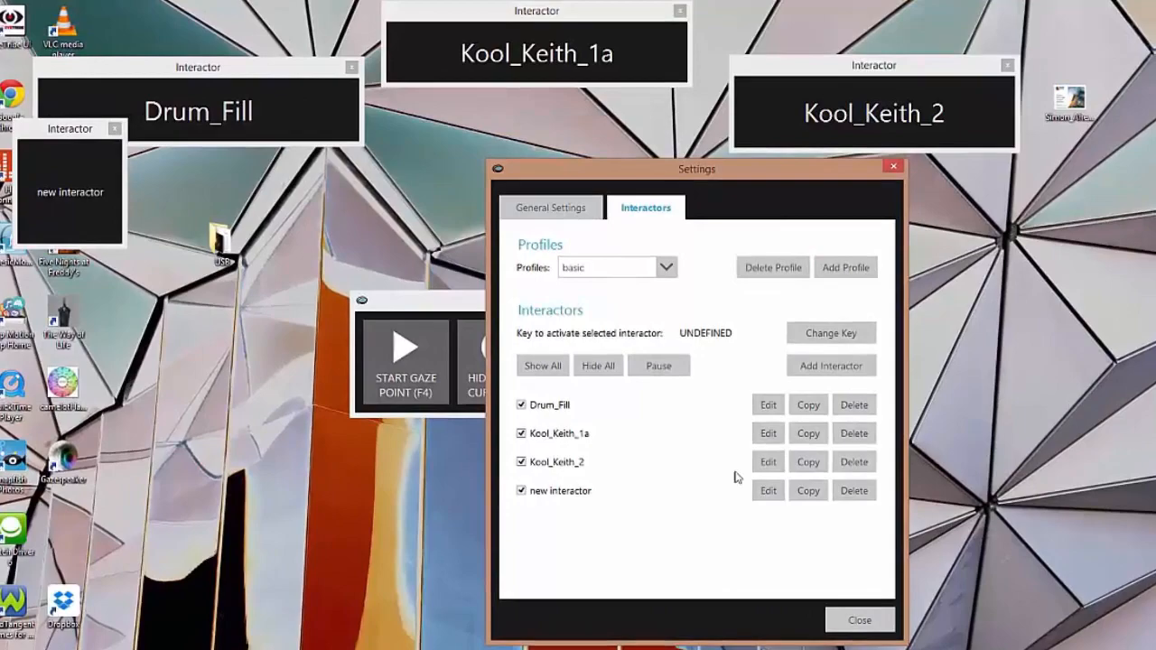
Change the new interactor's label to Yoga1 and close the editor
left_click(767, 491)
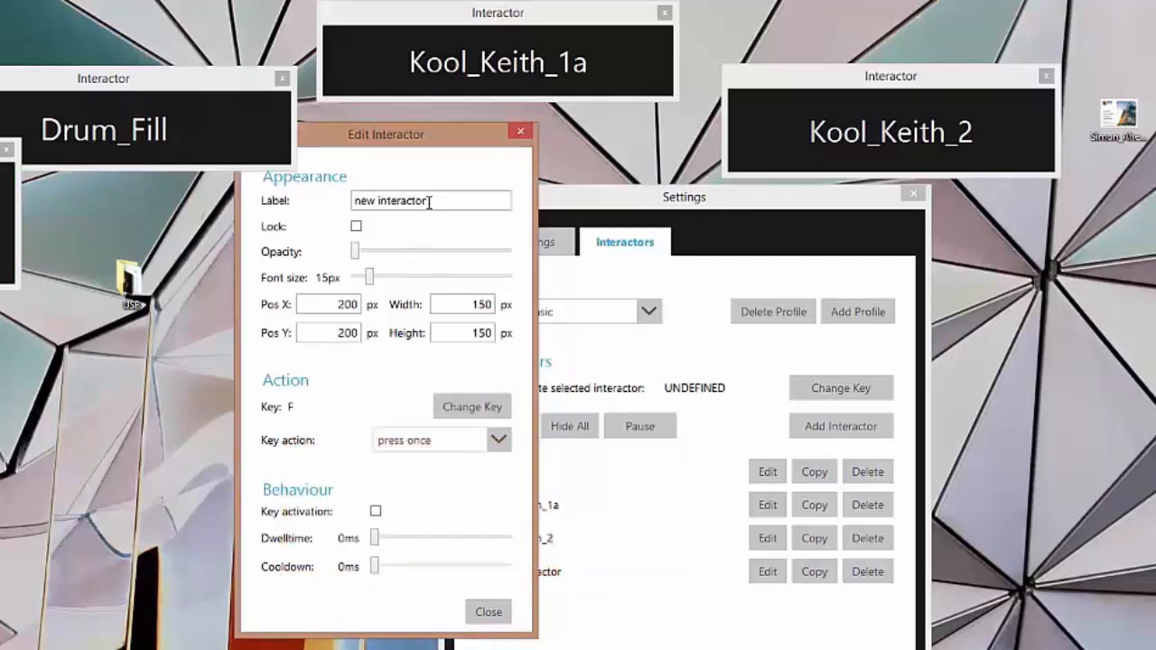
double_click(393, 200)
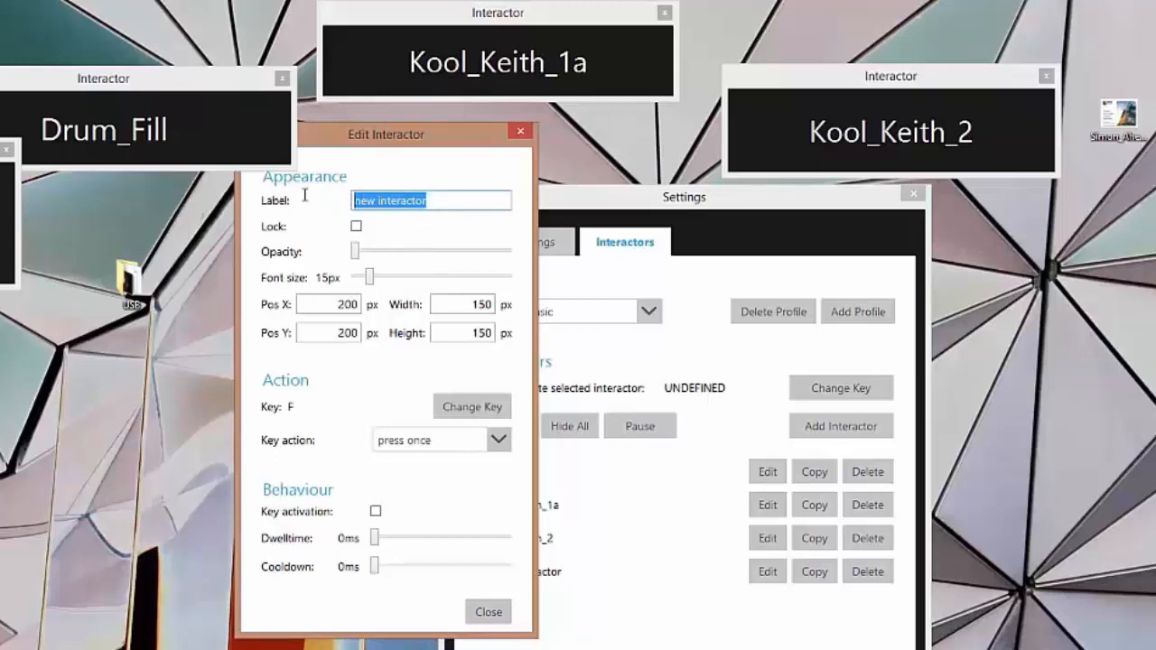
type("Yoga1")
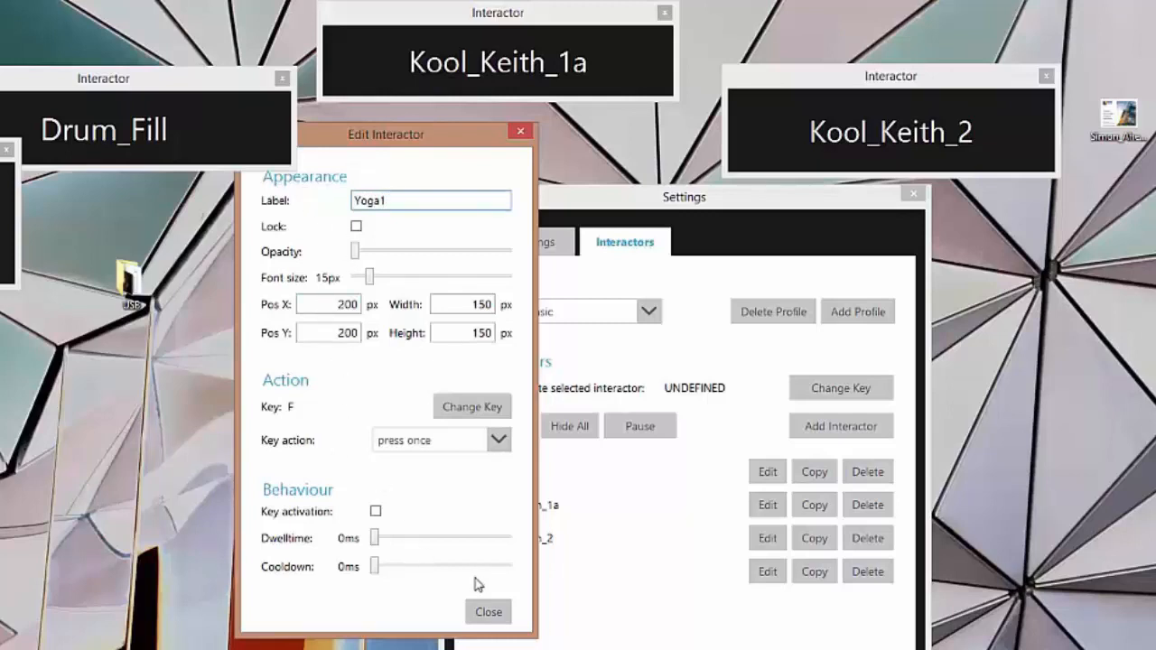
left_click(488, 611)
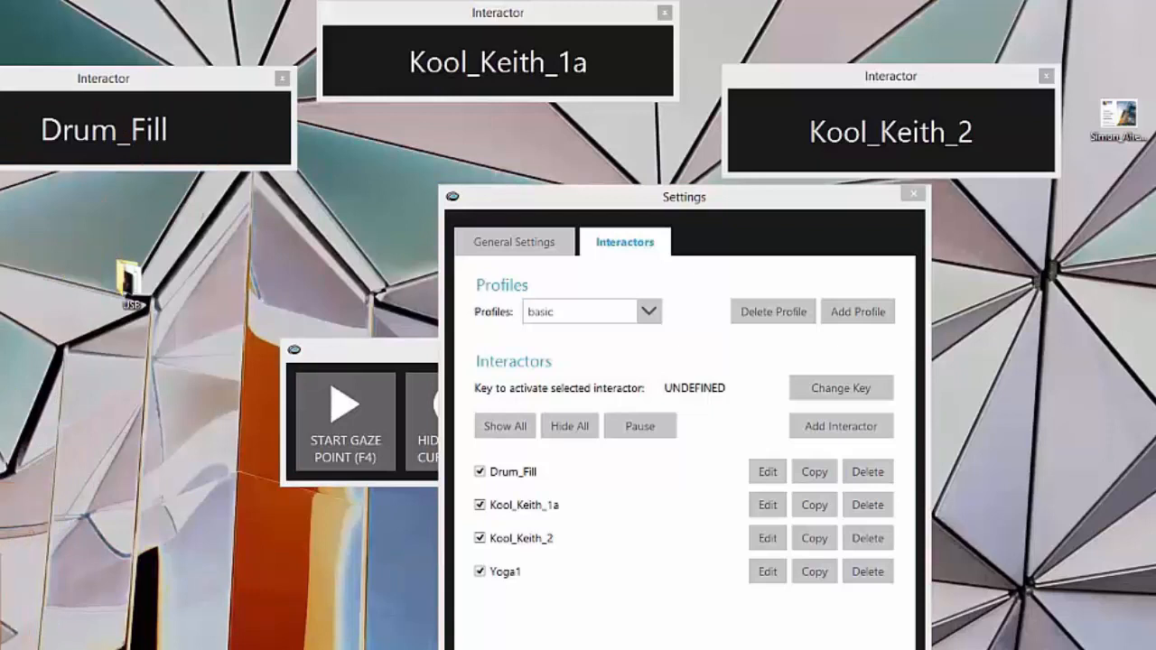
Add another interactor and label it DB1
left_click(841, 425)
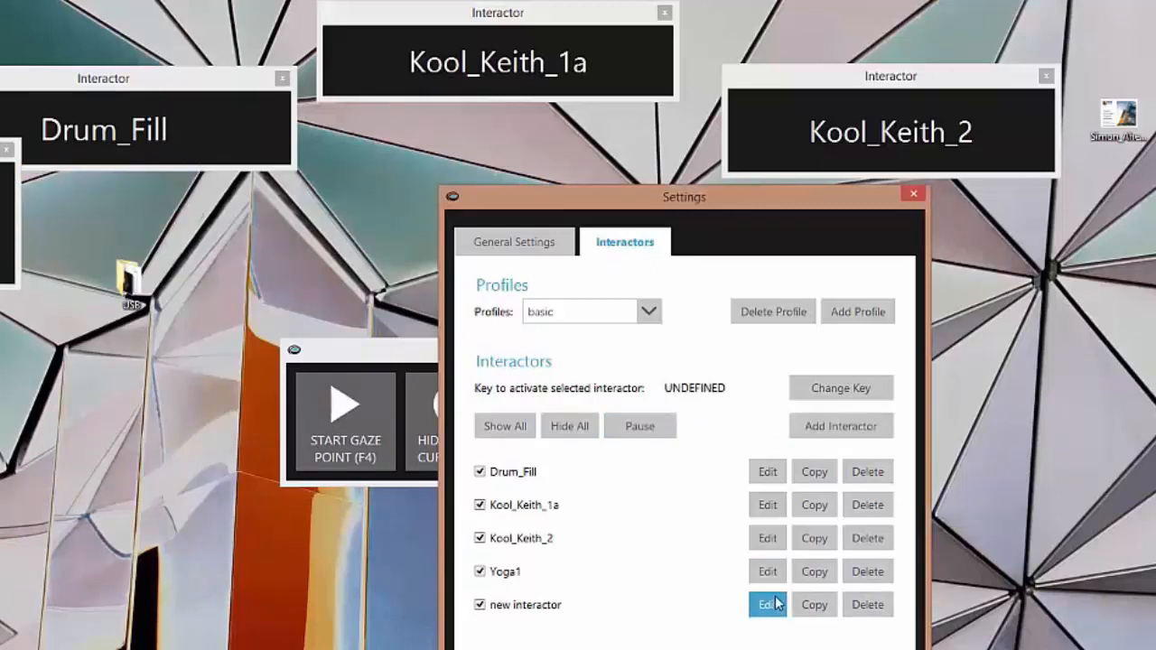
left_click(767, 604)
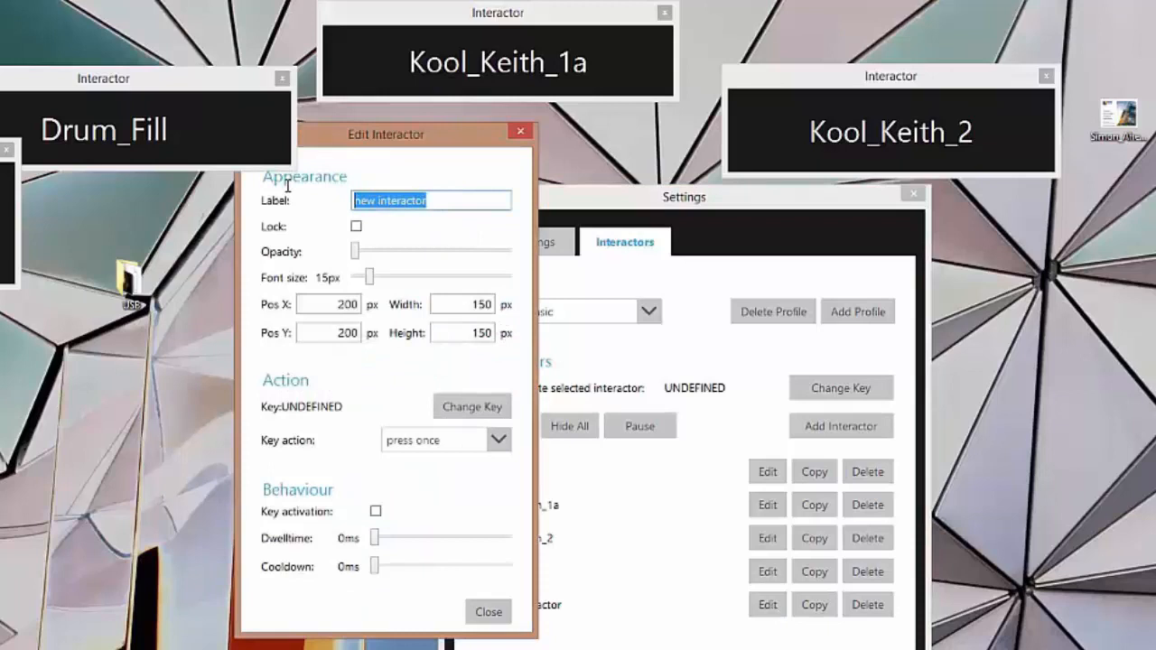
type("D")
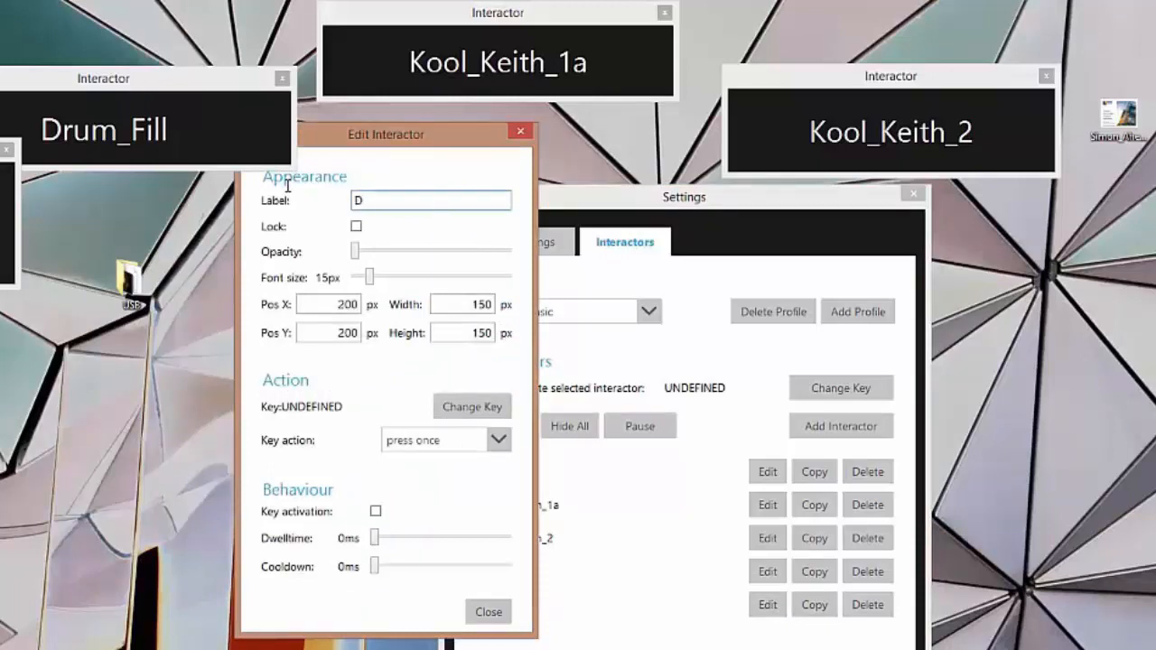
type("Ba1")
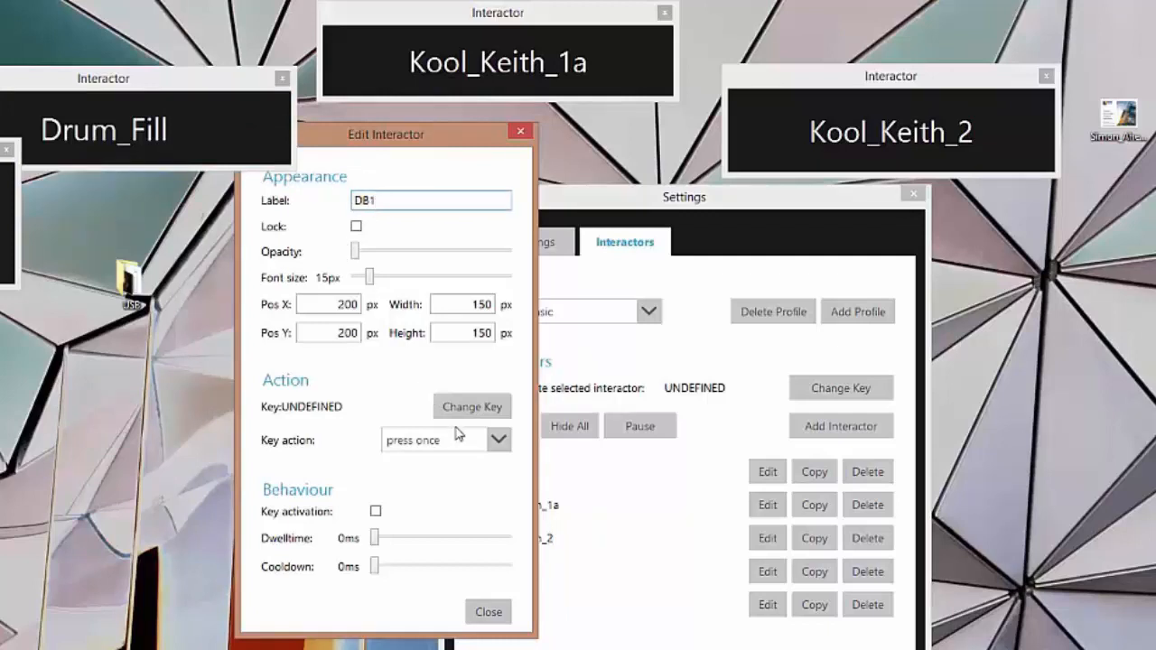
Assign DB1 the G key and a 31px label font
left_click(472, 407)
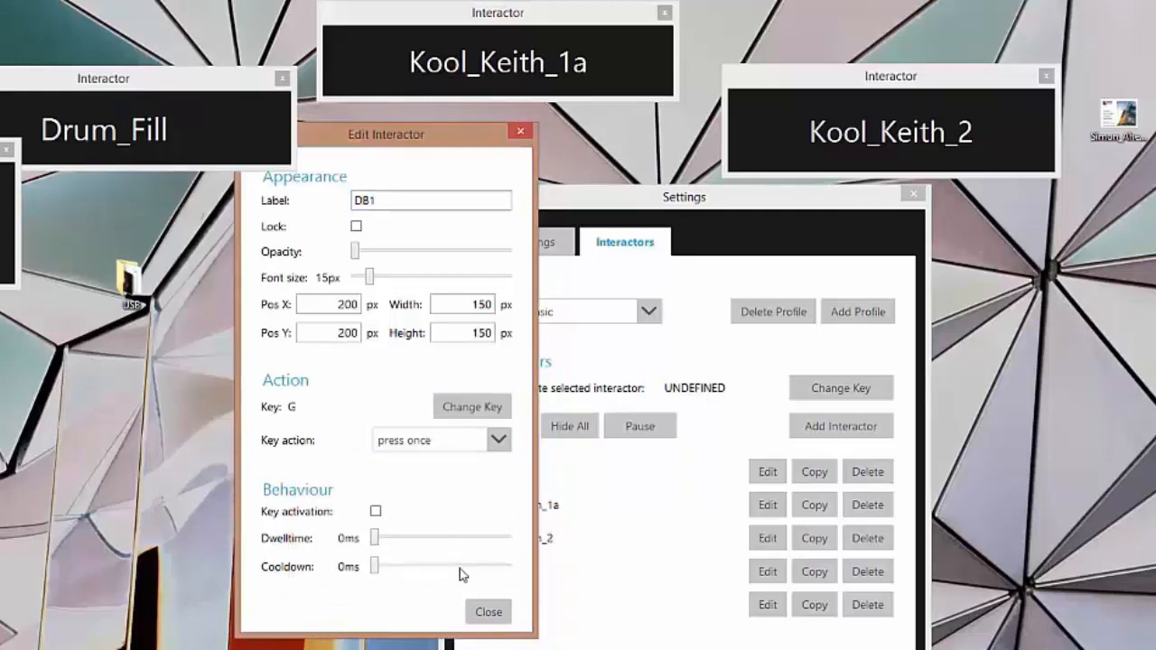
mouse_move(480, 567)
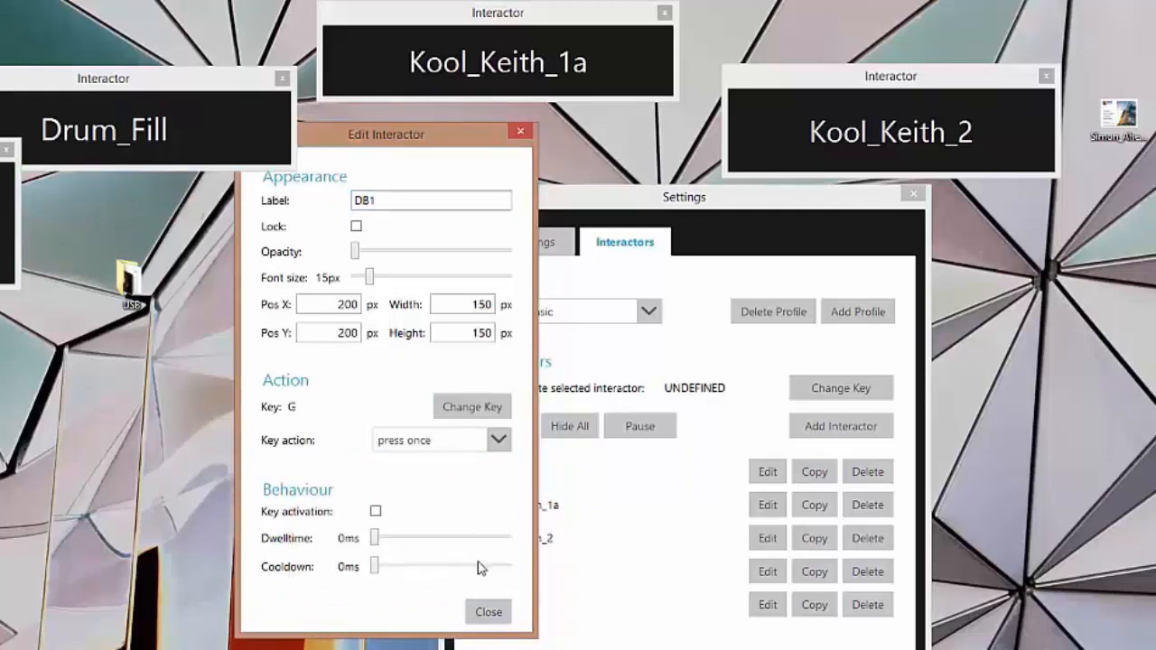
left_click_drag(359, 275, 375, 275)
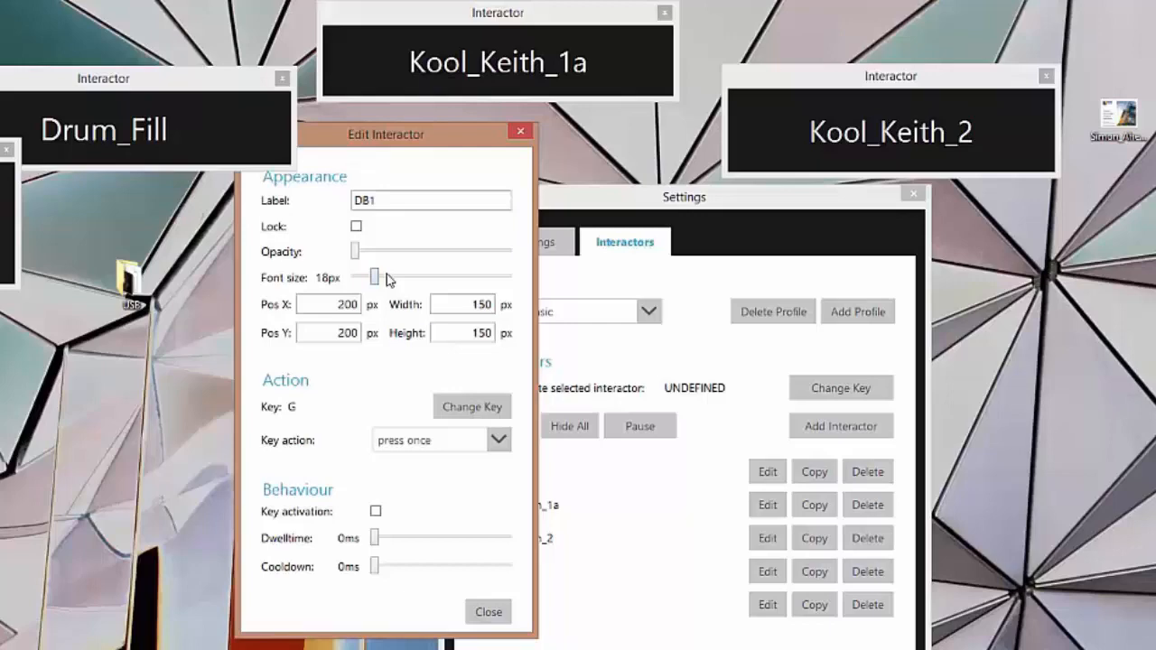
left_click_drag(375, 277, 395, 277)
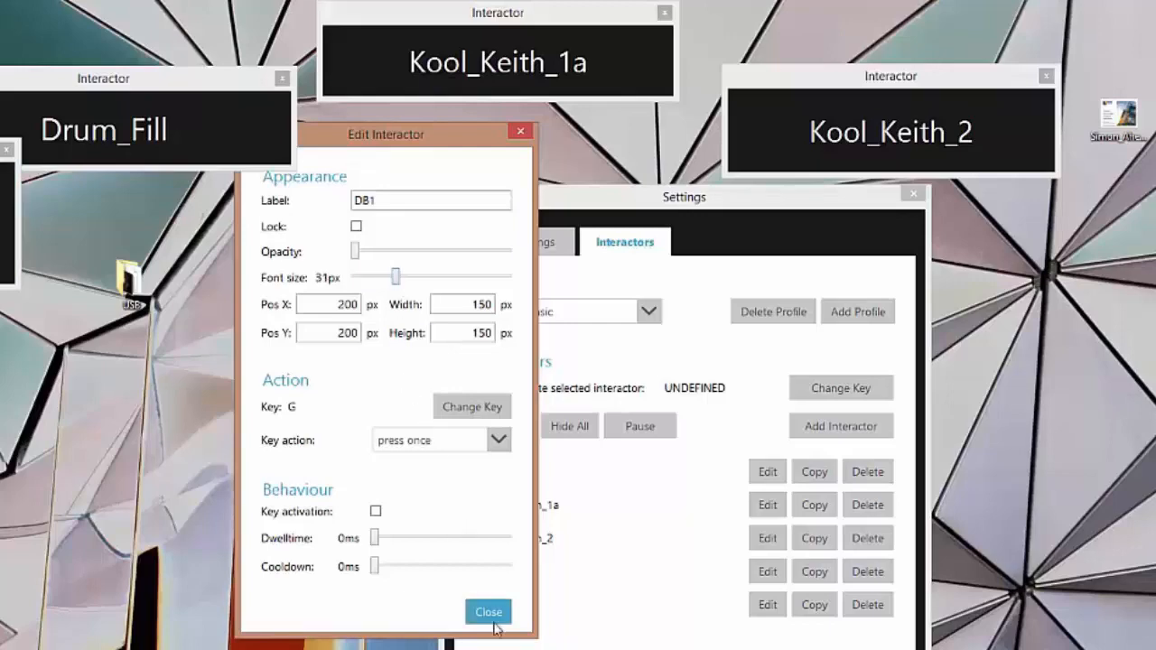
left_click(488, 612)
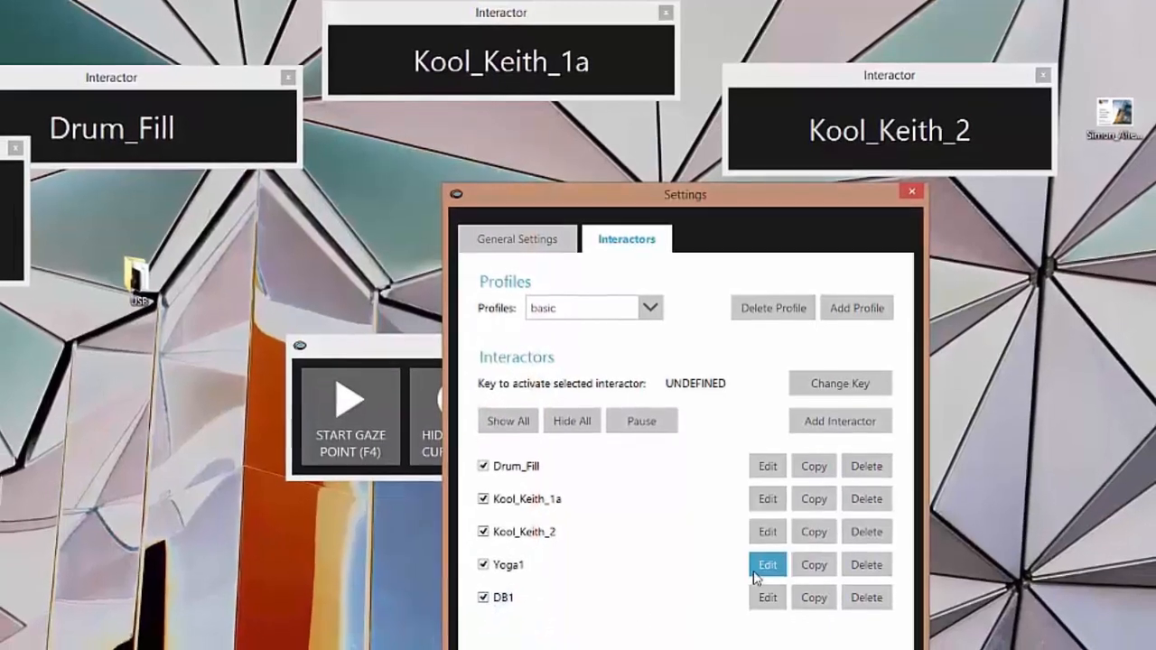
Raise Yoga1's label font size with the Font size slider
left_click(767, 565)
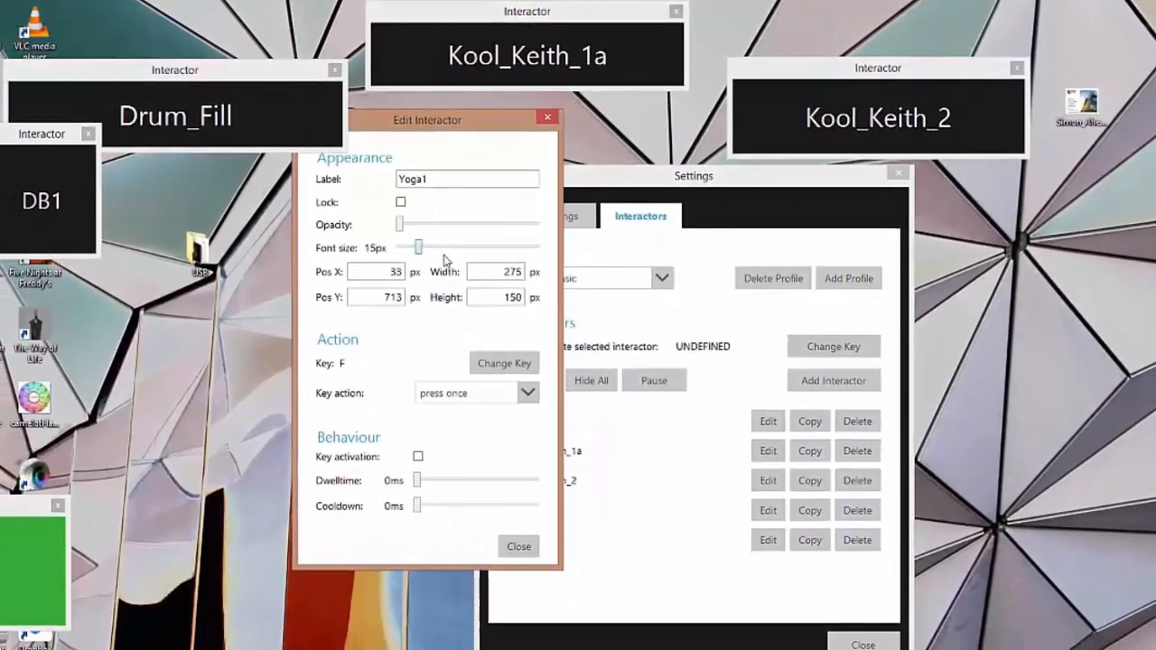
left_click_drag(417, 245, 456, 234)
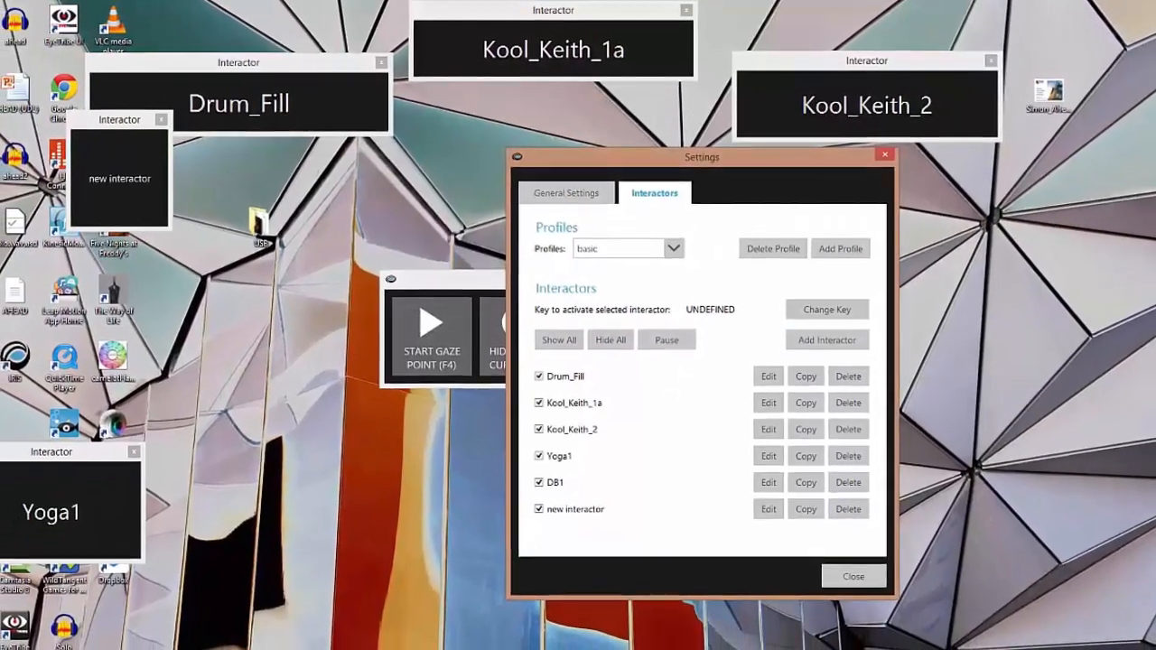
Label the third interactor DB2 with larger text, then add a fourth labelled DB3
left_click(768, 509)
type("DB2")
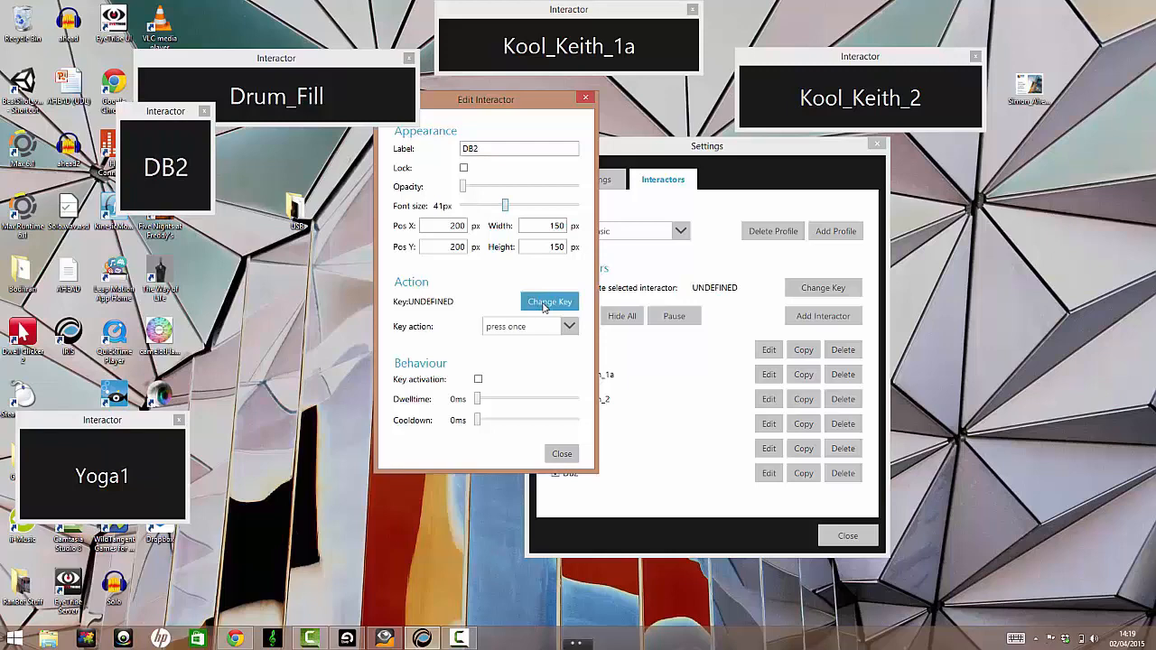
left_click(561, 453)
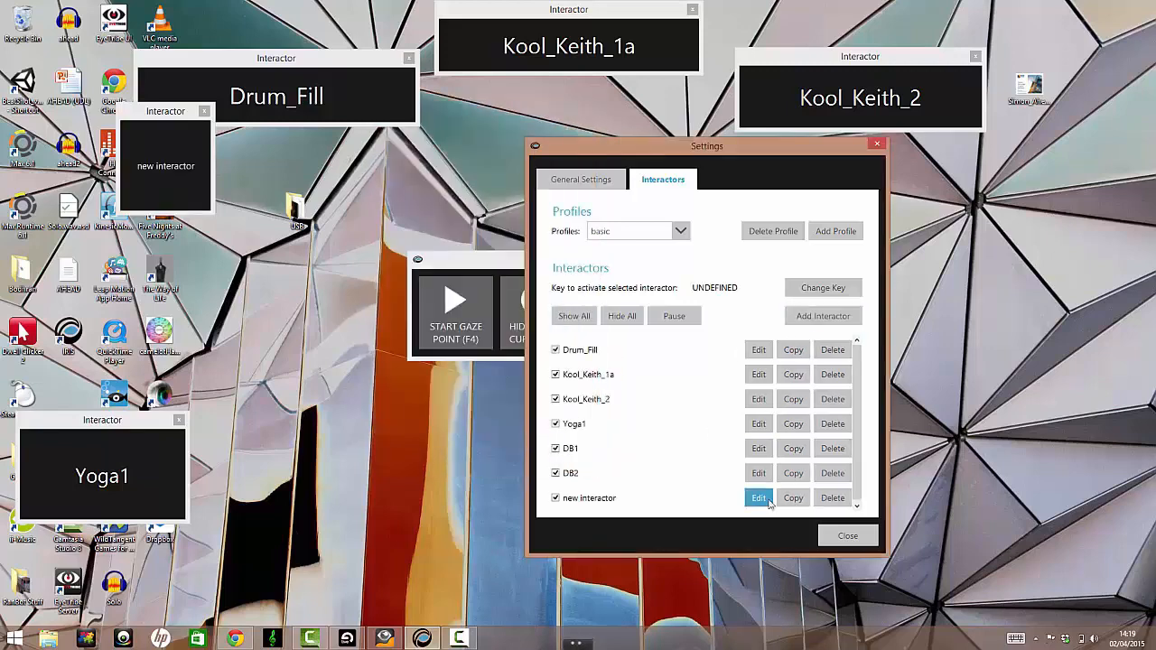
left_click(759, 497)
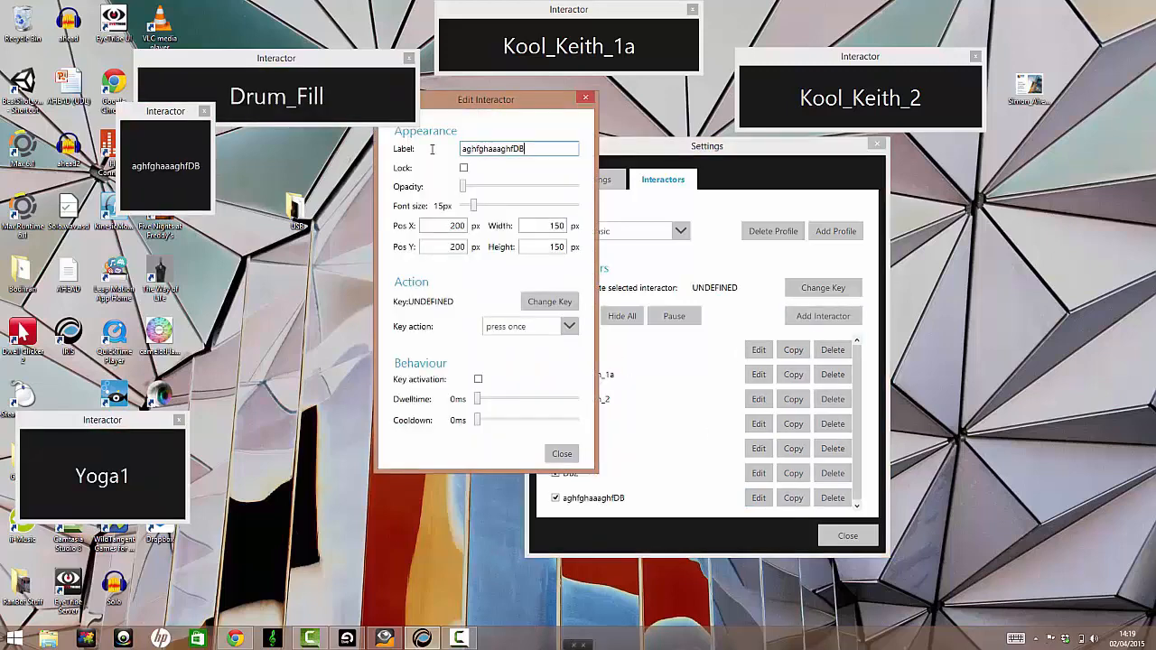
type("DB3")
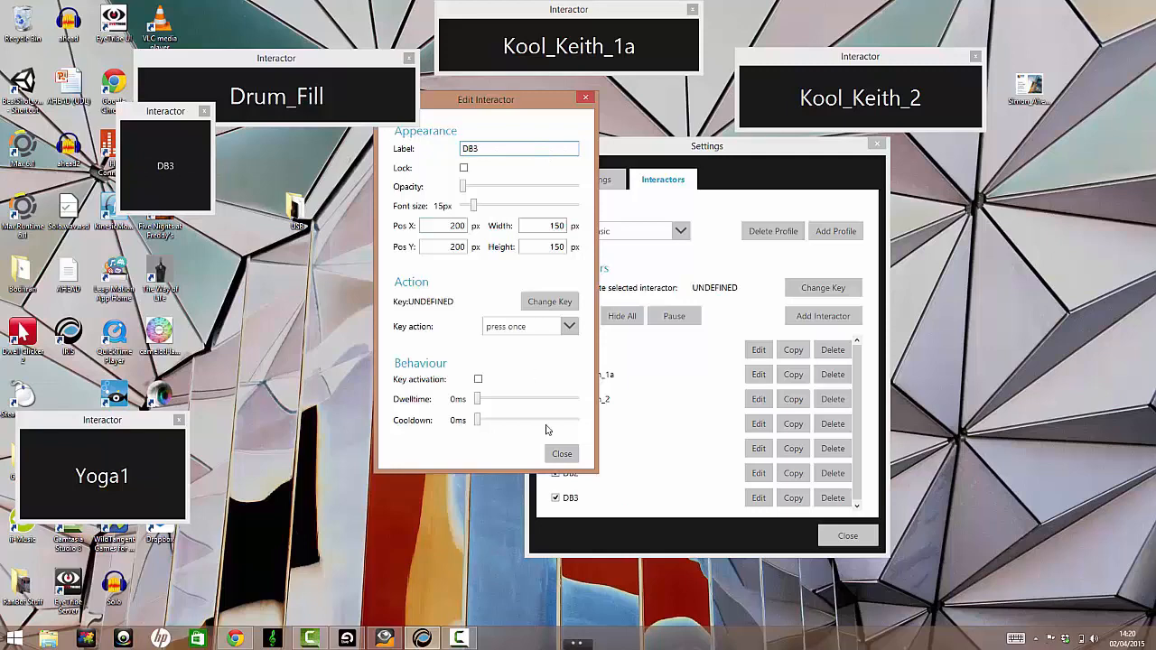
Give DB3 the J key and drag DB2 to the desktop's lower right
left_click(549, 302)
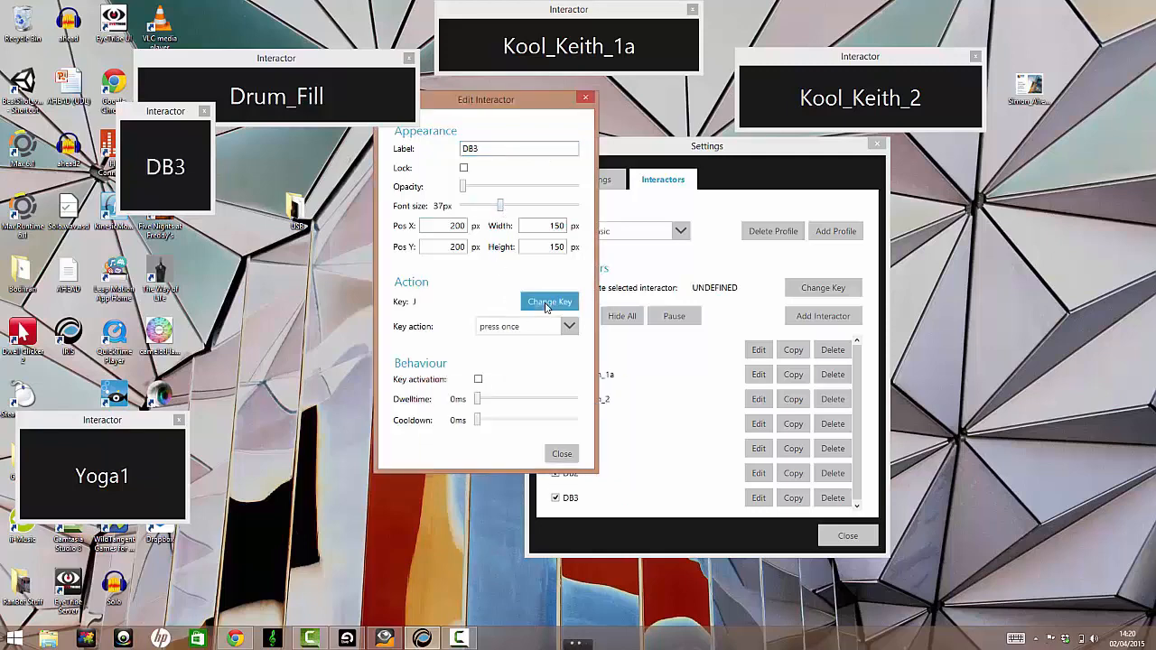
left_click(561, 453)
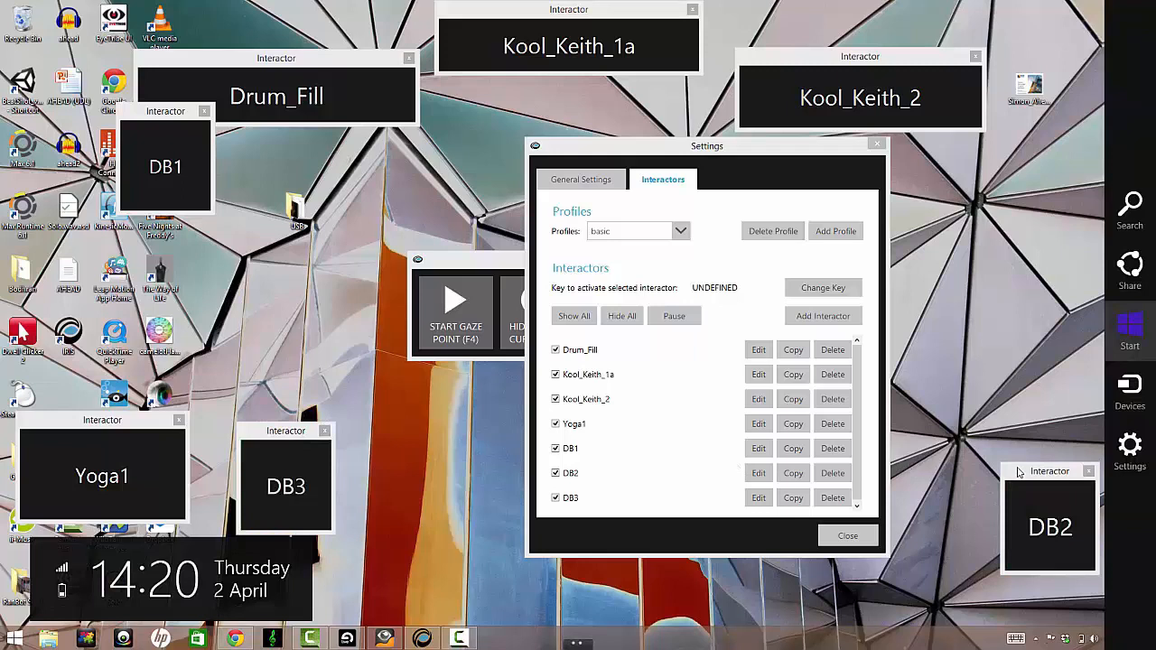
left_click(1049, 470)
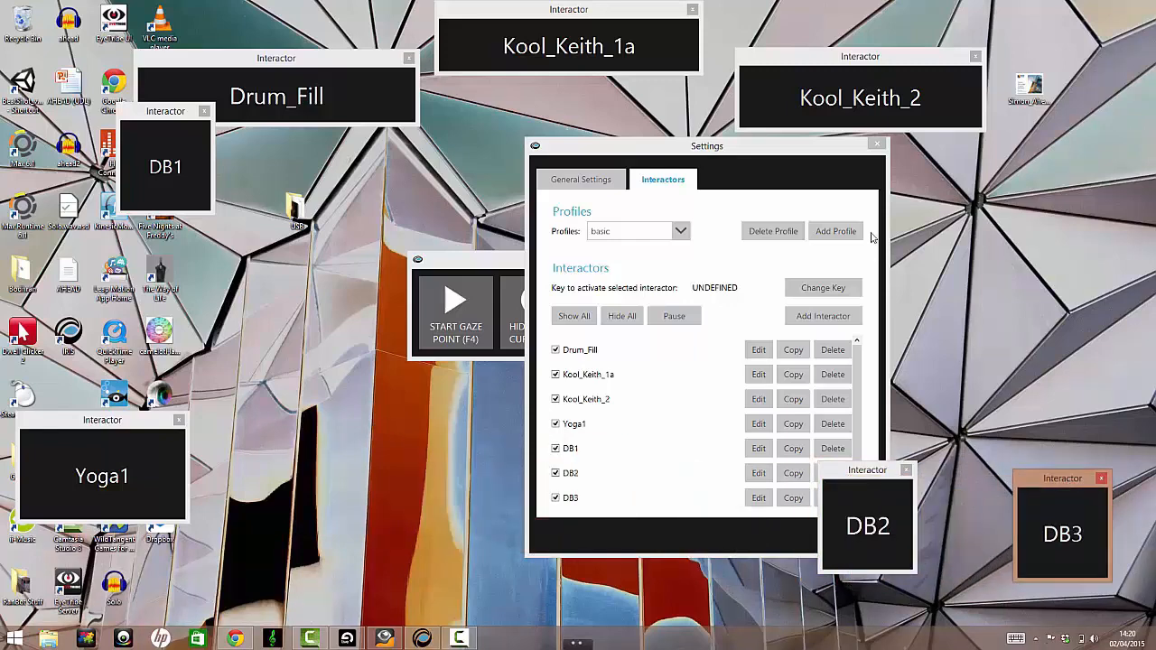
Close Settings, drag Yoga1 and DB1 into the bottom row, and close IRIS control
left_click(876, 143)
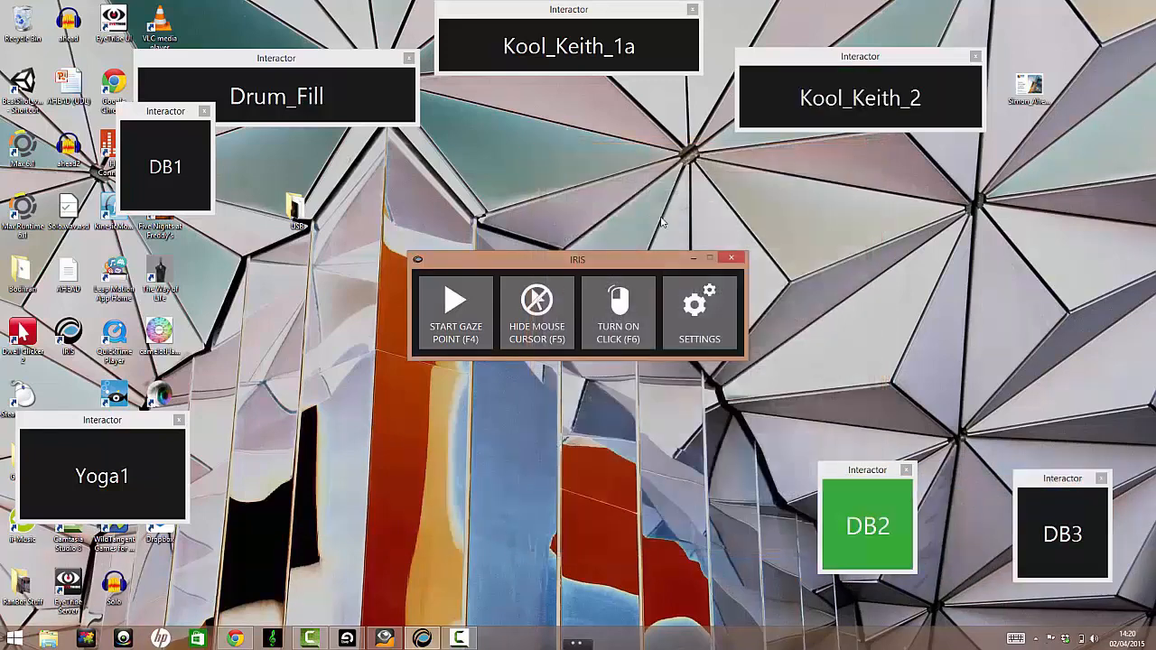
left_click_drag(165, 110, 667, 479)
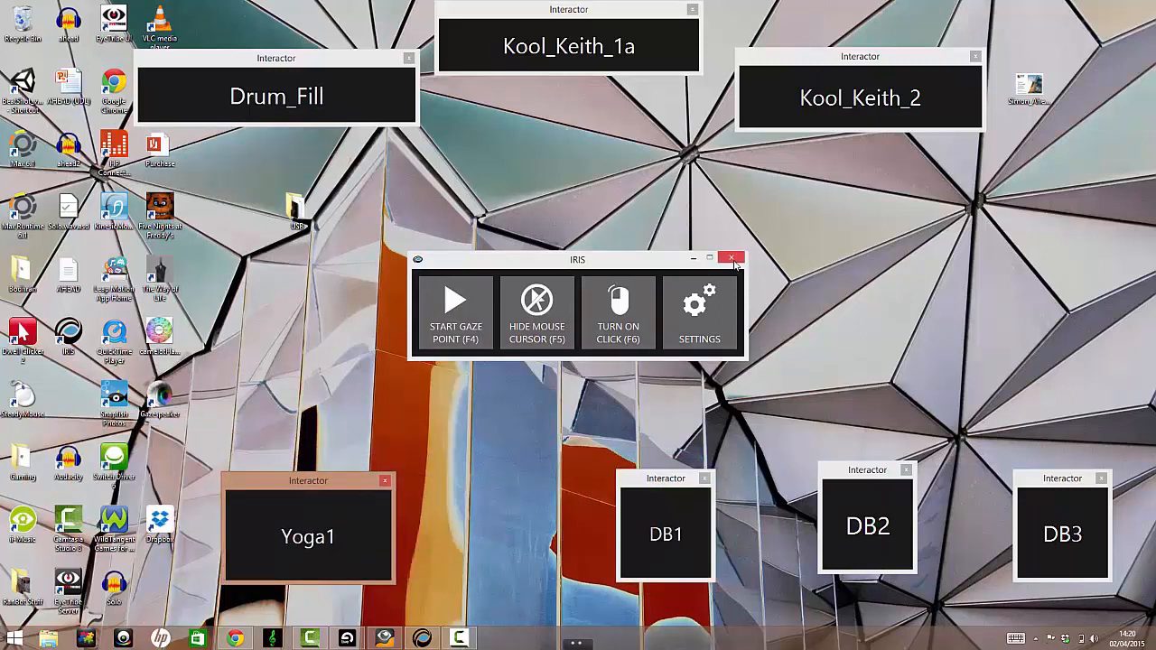
left_click(731, 259)
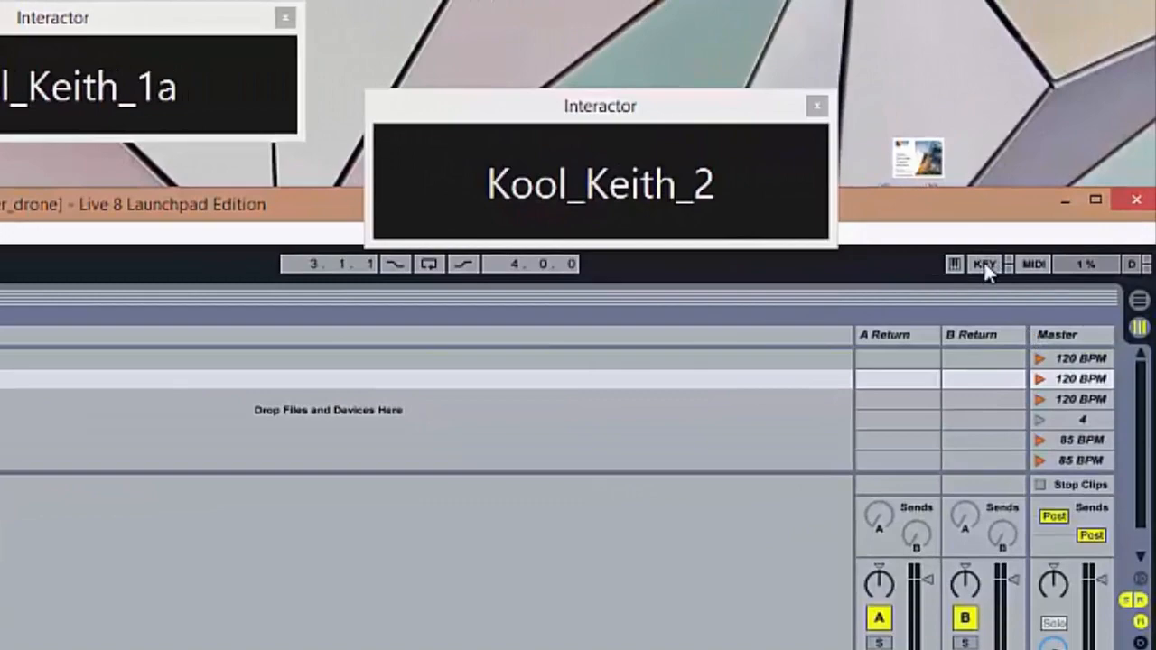
In key map mode, bind key D to the Master track's Scene 1 launch
left_click(985, 264)
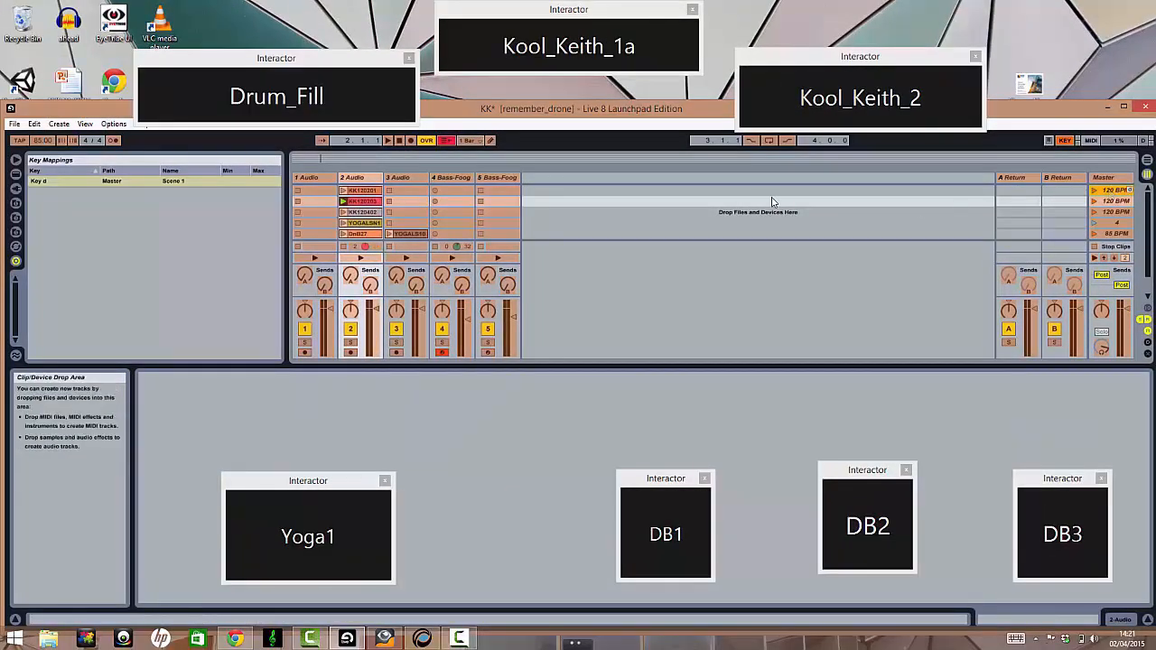
left_click(1118, 211)
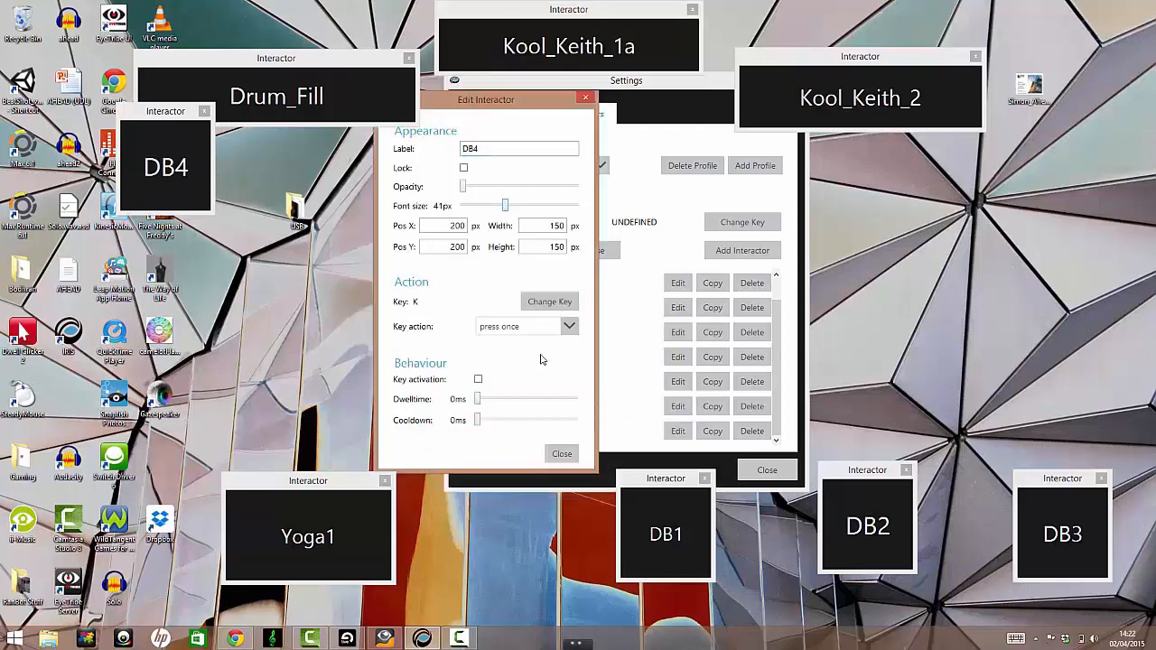
Finish DB4 with the K key, then launch Notepad from Windows search
left_click(561, 453)
type("no")
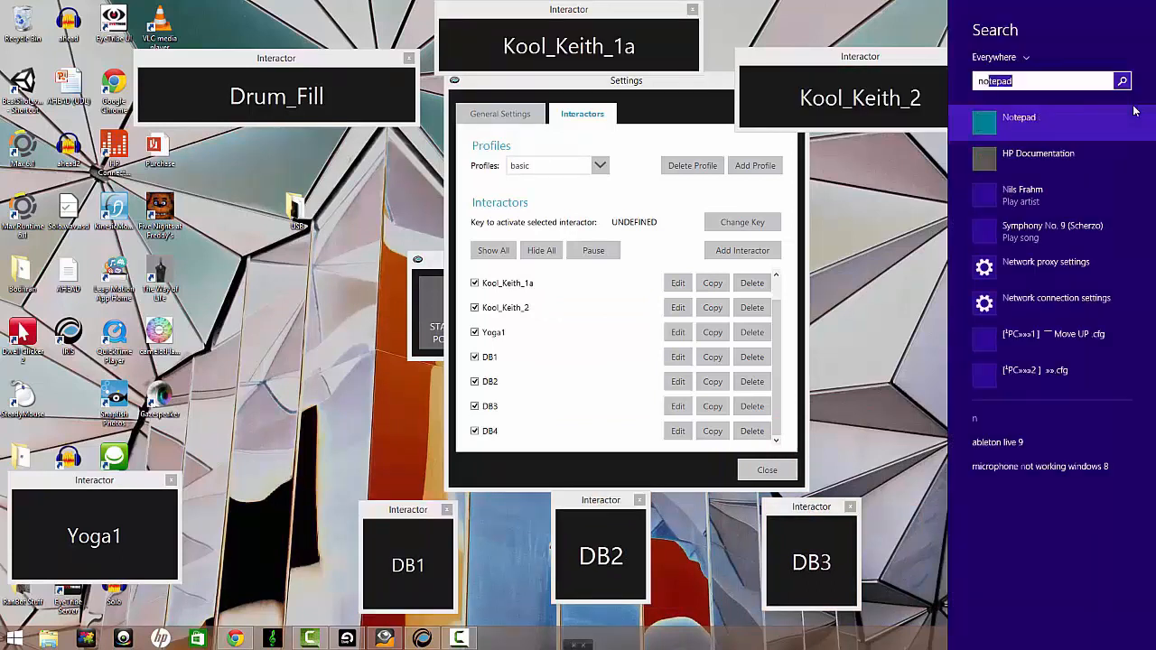
left_click(1019, 122)
type("d")
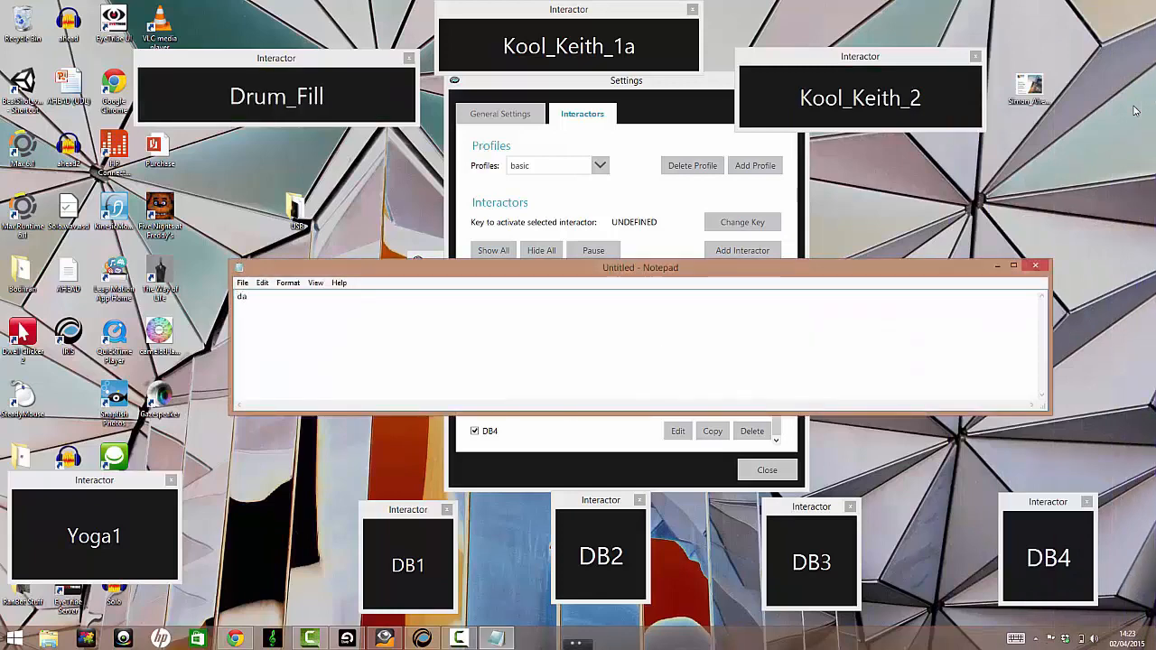
Gaze at interactors to send letters like 'asss', 'daf', 'fgh' into Notepad, then close it
type("asss")
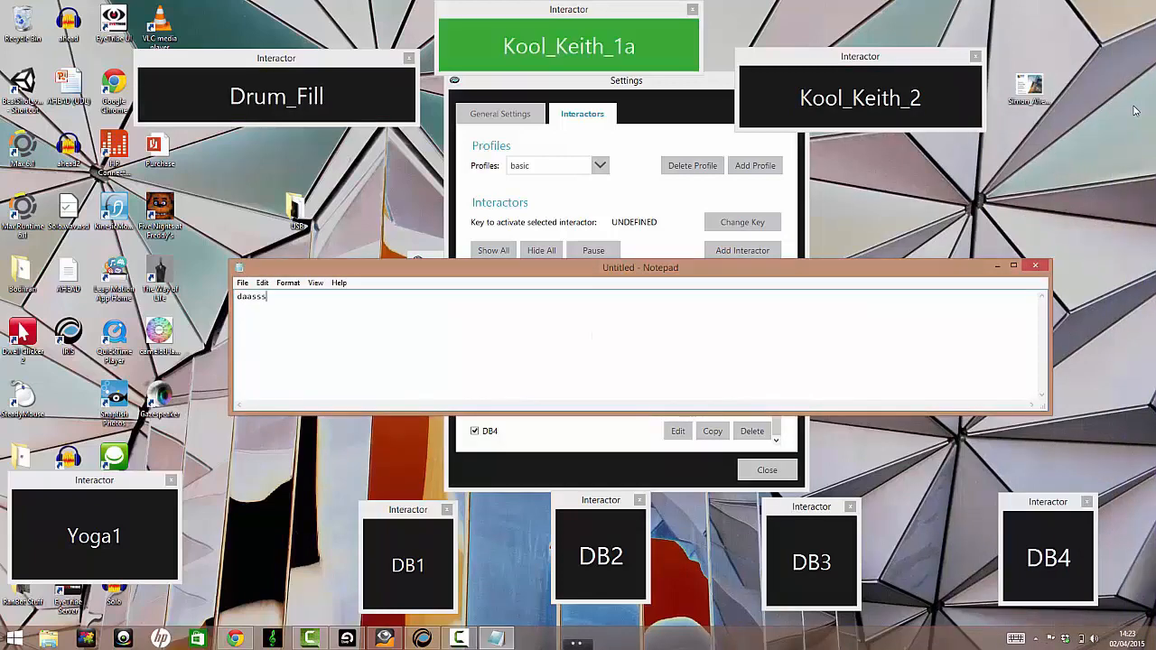
type("s")
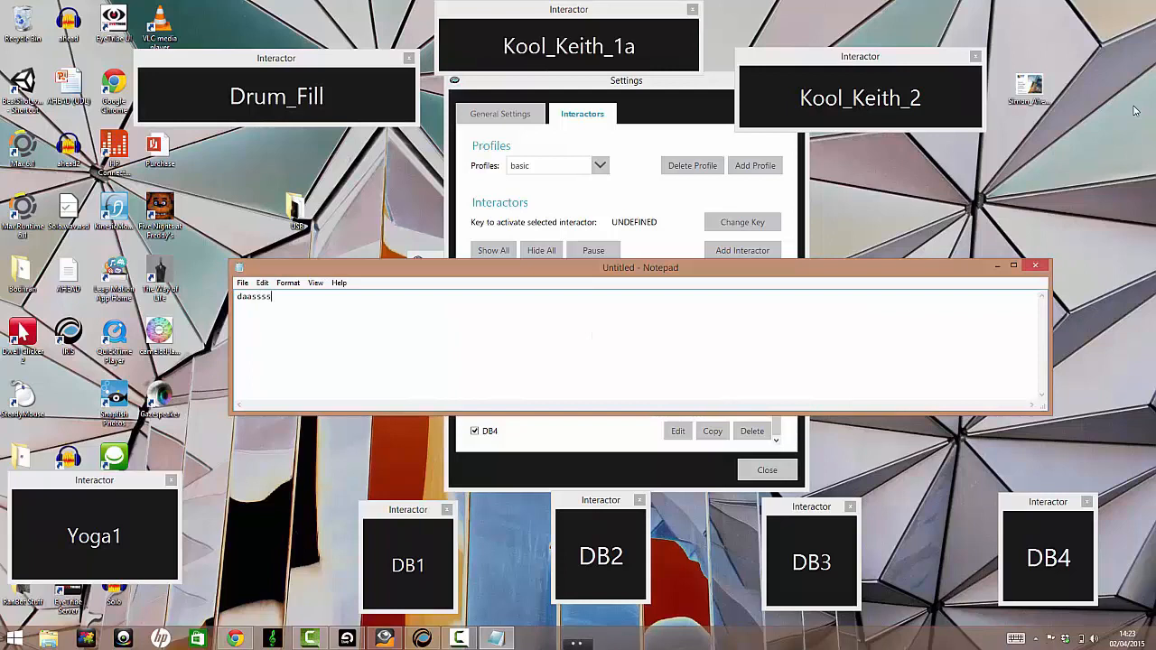
type("sssss")
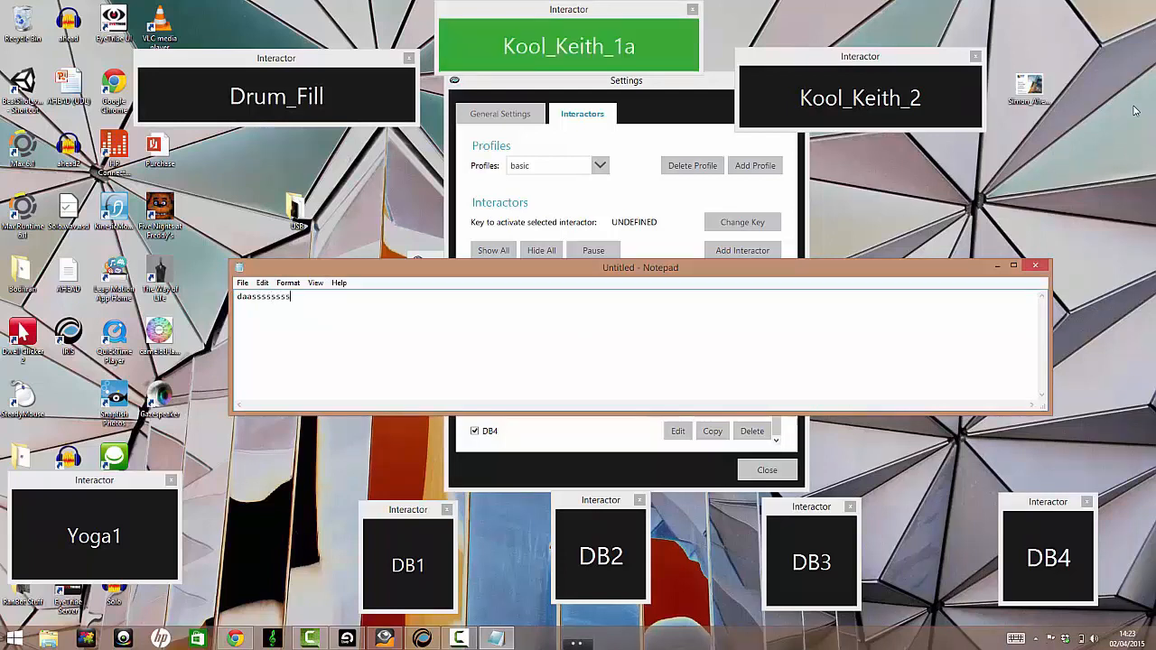
type("d")
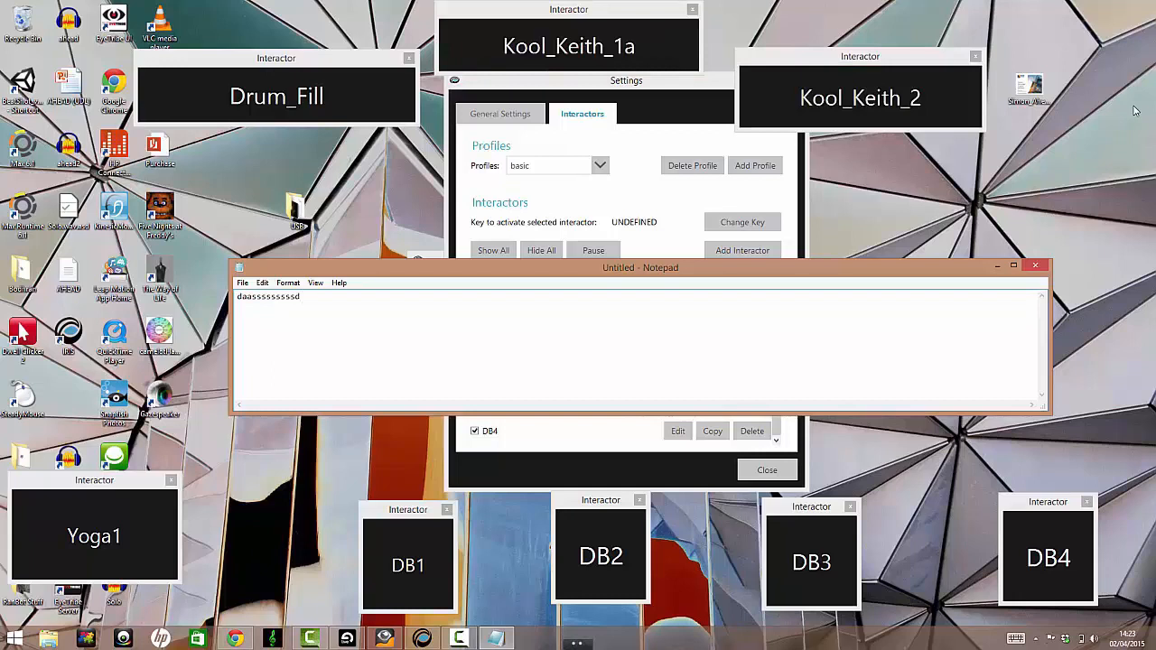
type("dd")
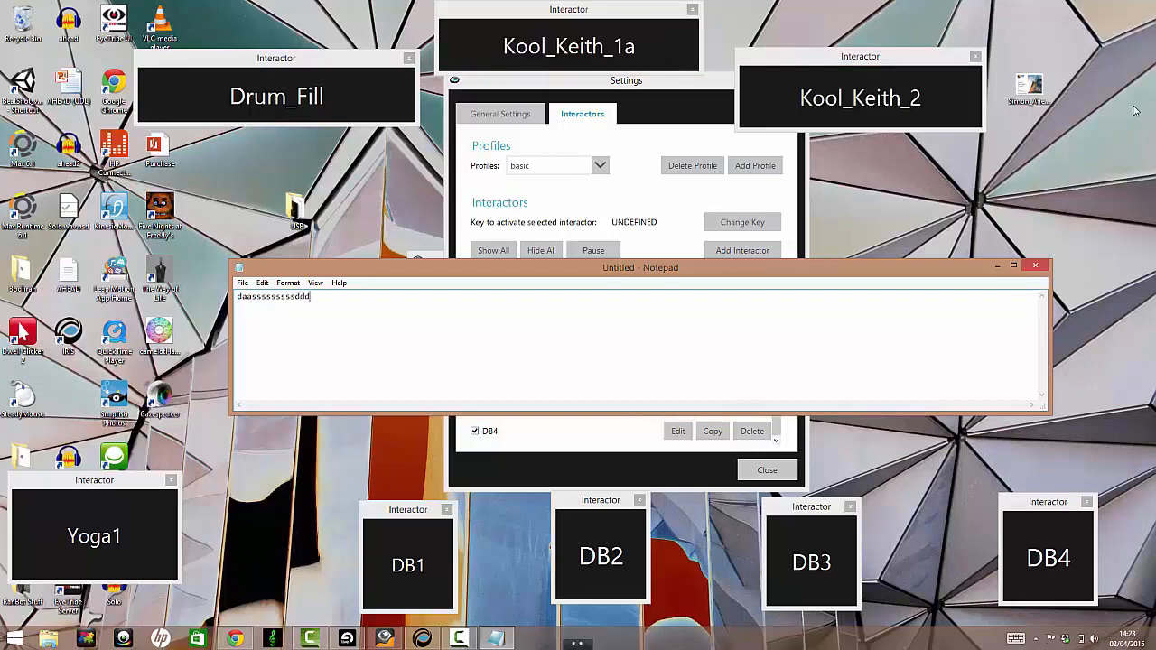
type("daf")
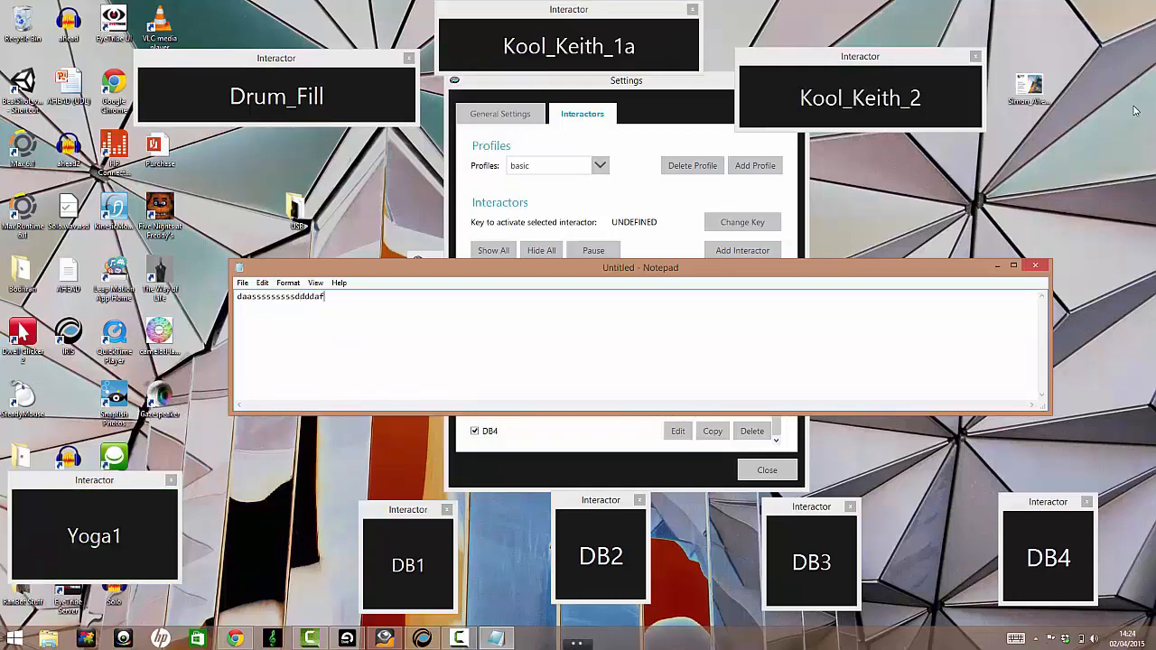
type("fgh")
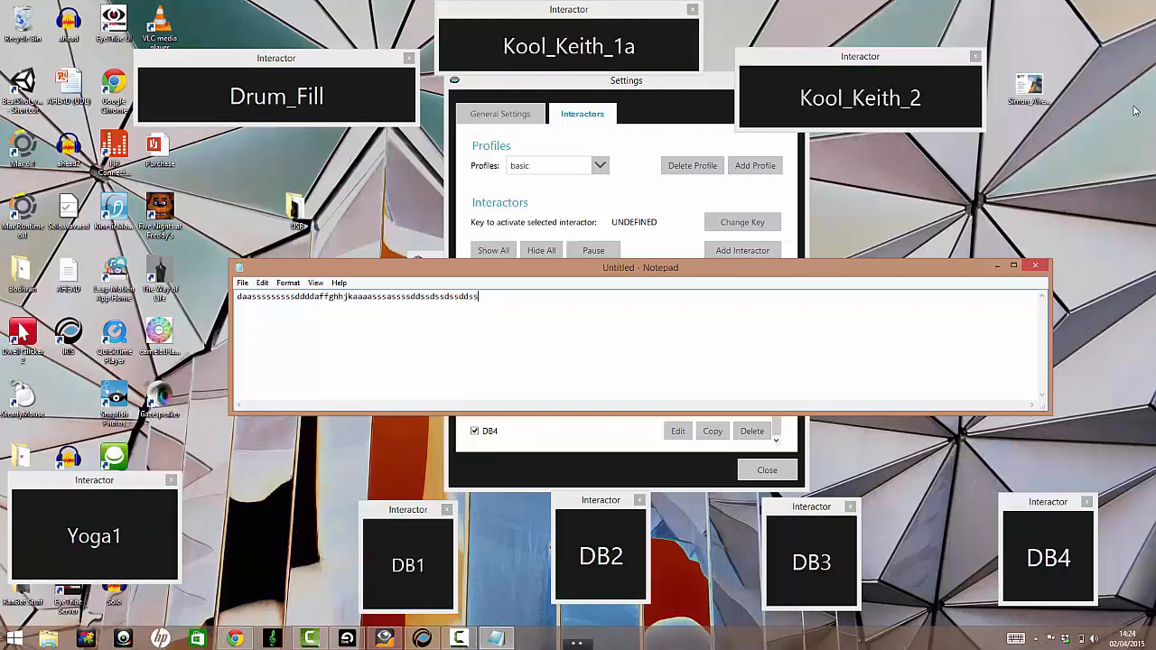
type("a")
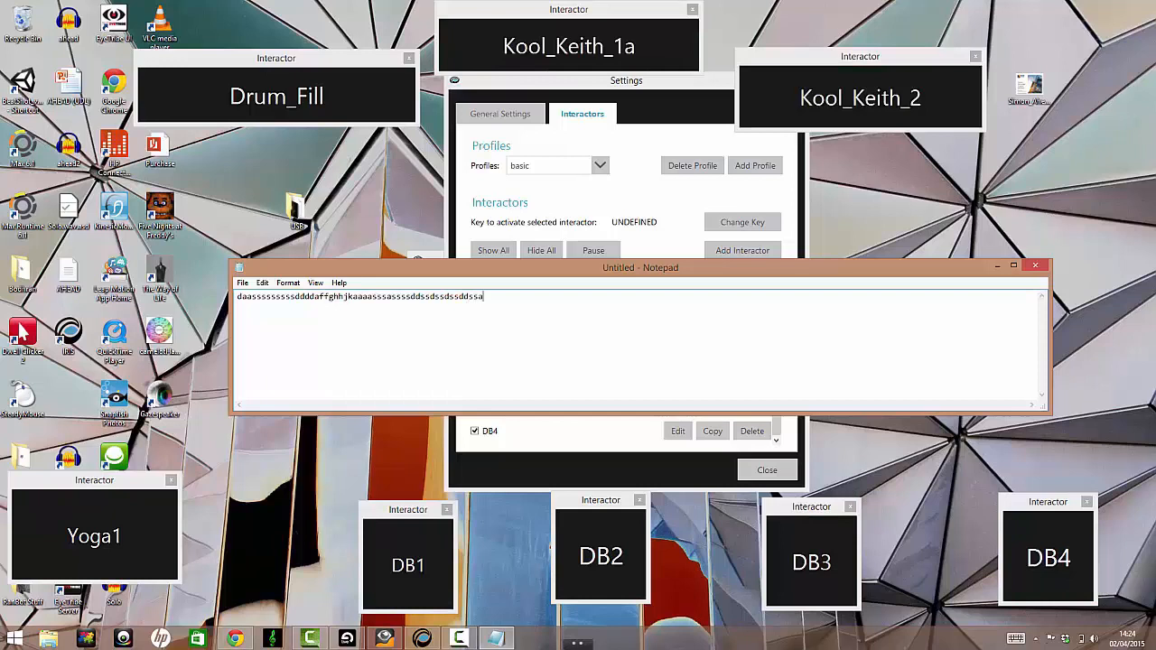
left_click(1035, 265)
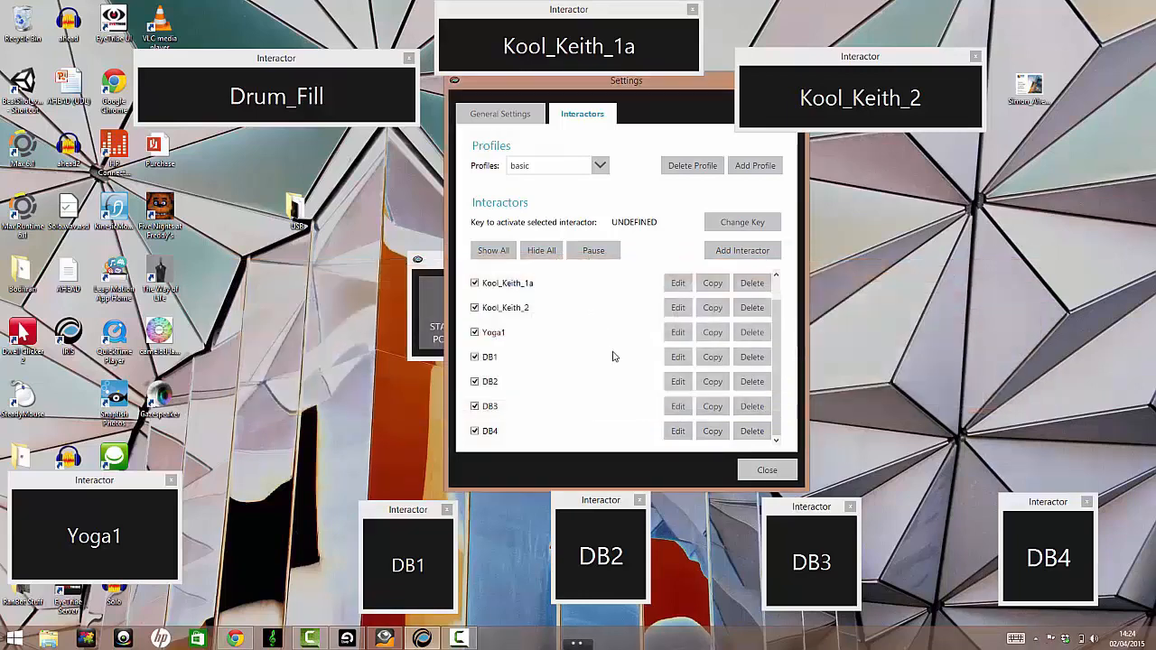
mouse_move(554, 402)
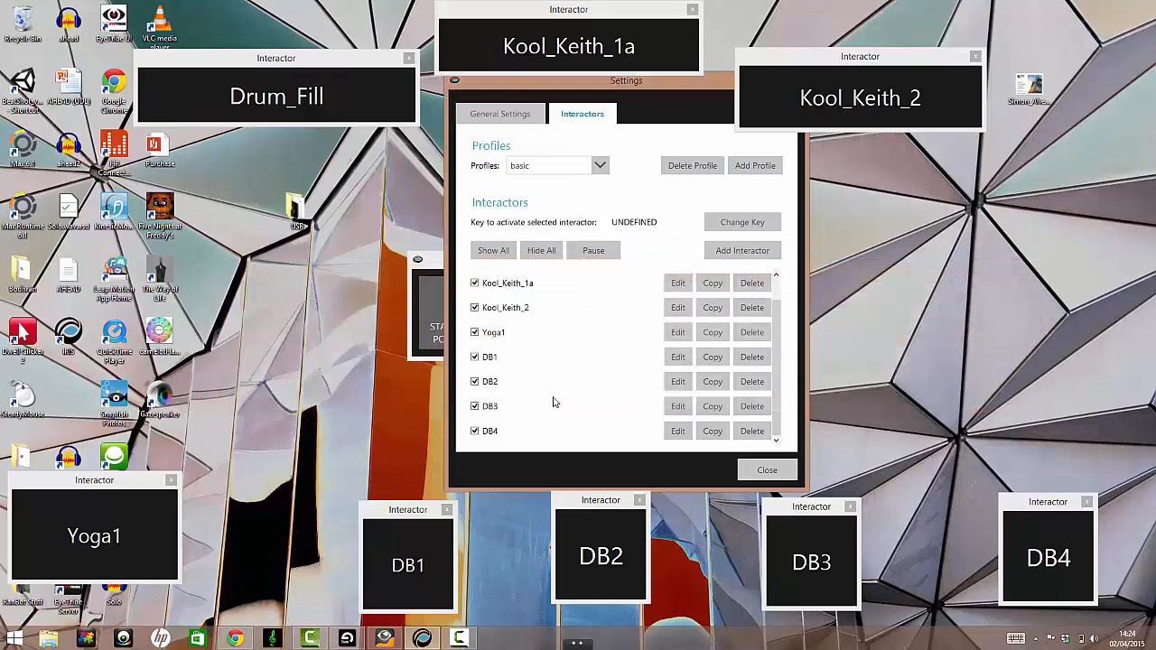
mouse_move(365, 562)
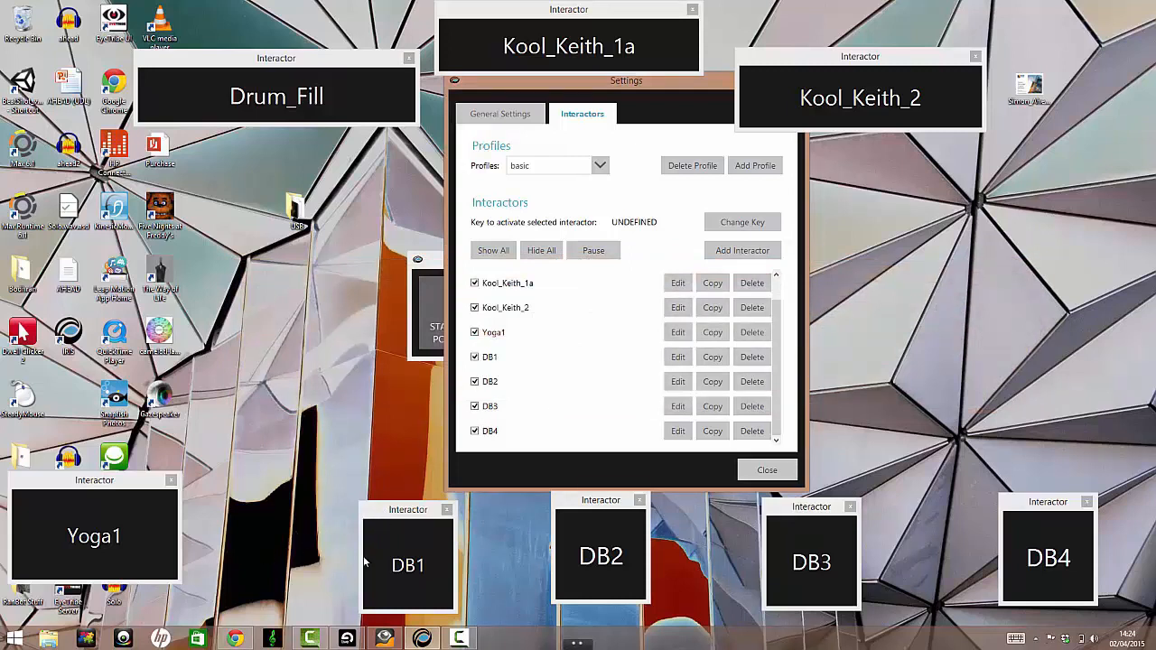
mouse_move(307, 626)
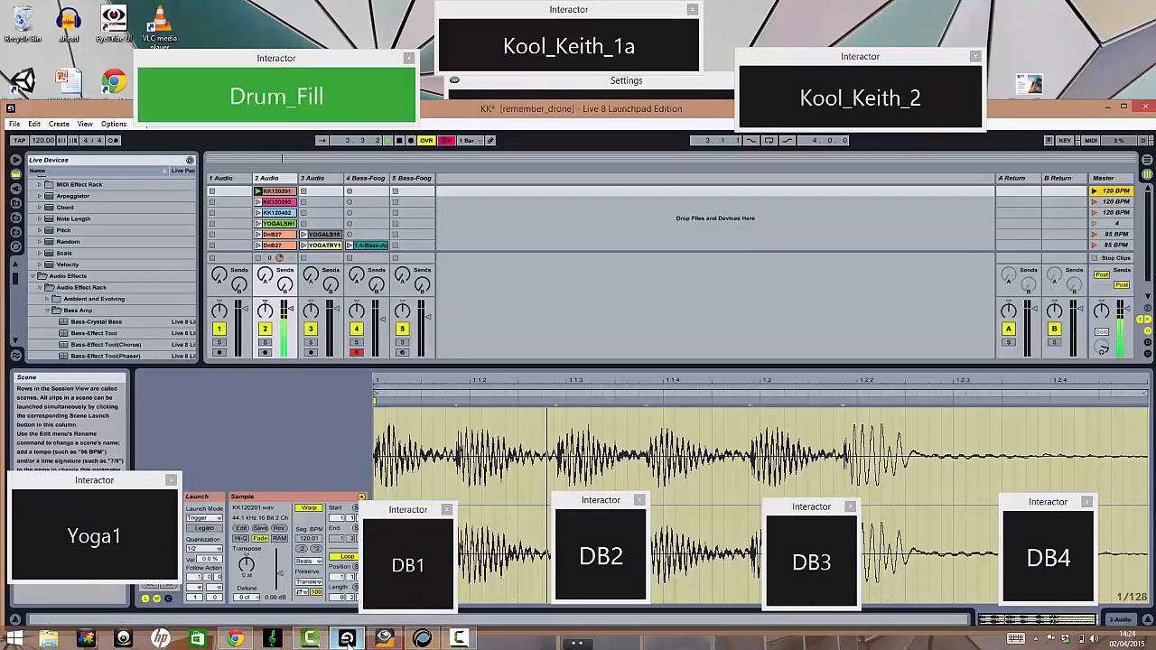
Focus Live and dwell on Drum_Fill, Kool_Keith_2 and Kool_Keith_1a to launch track 2 clips
left_click(860, 96)
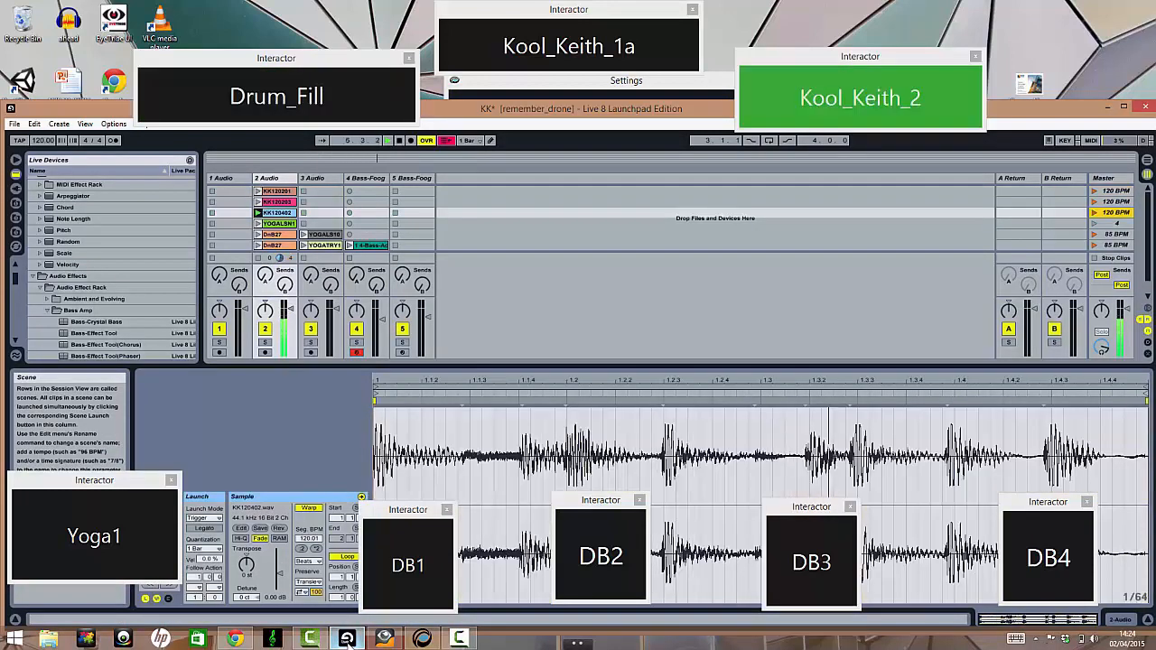
left_click(276, 96)
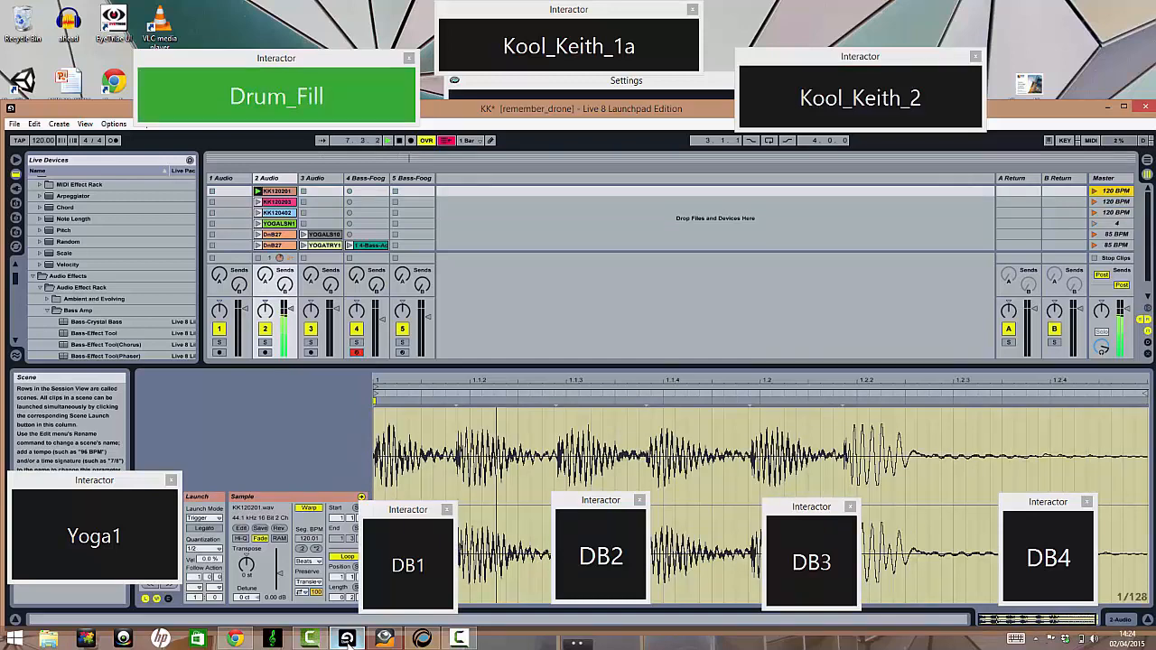
left_click(859, 97)
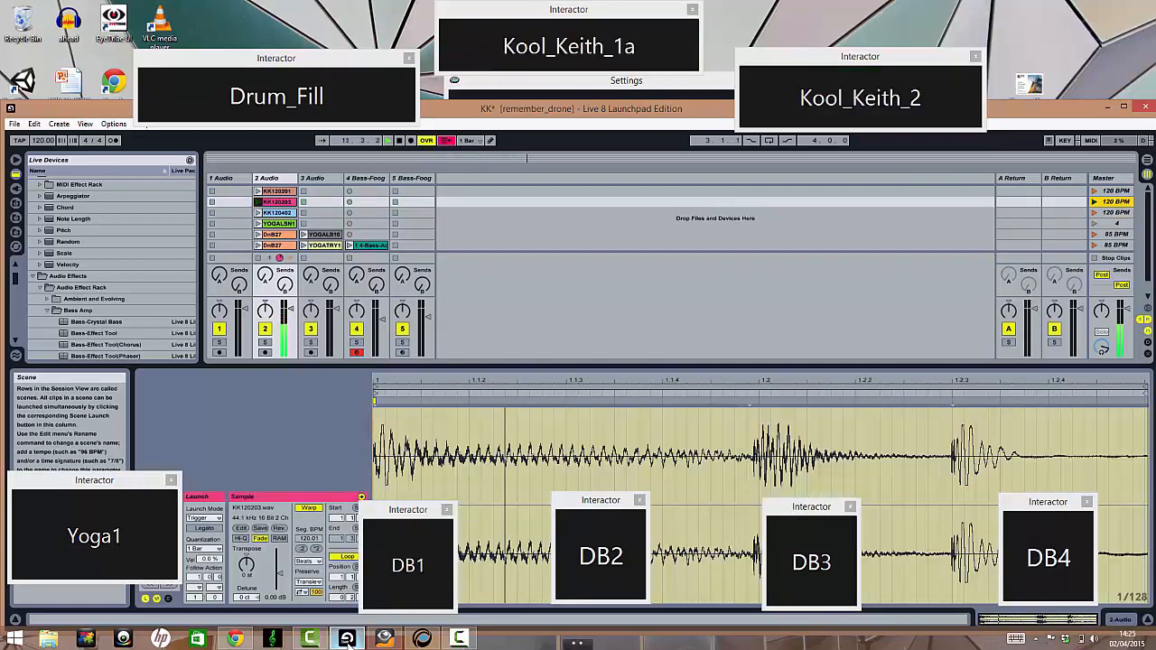
left_click(569, 46)
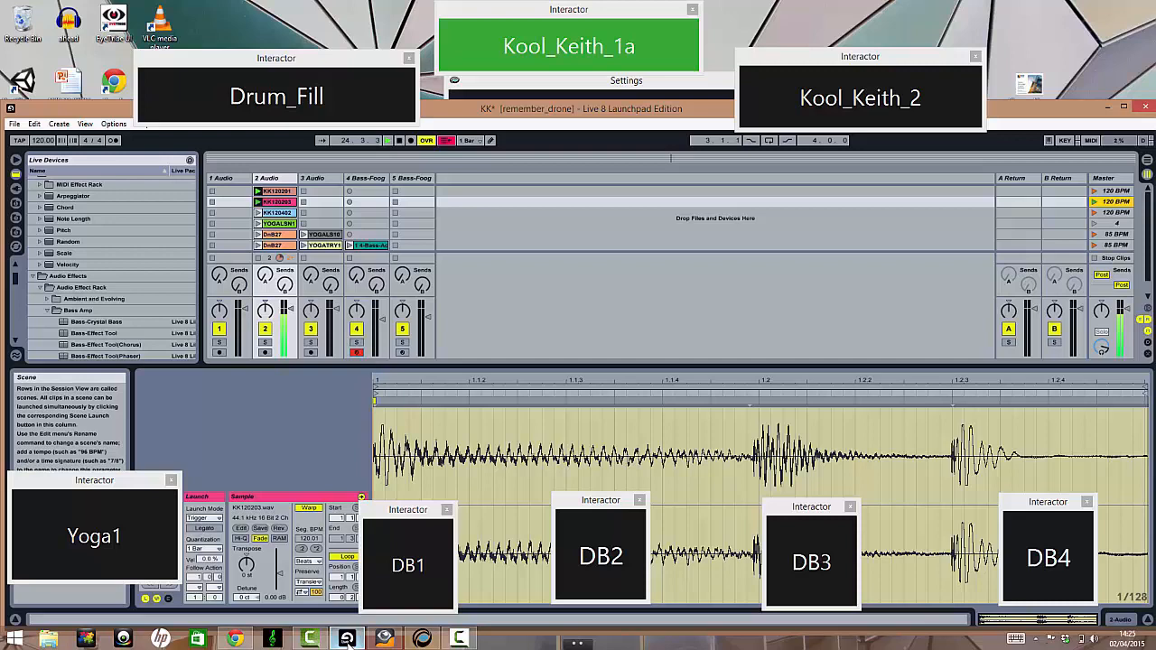